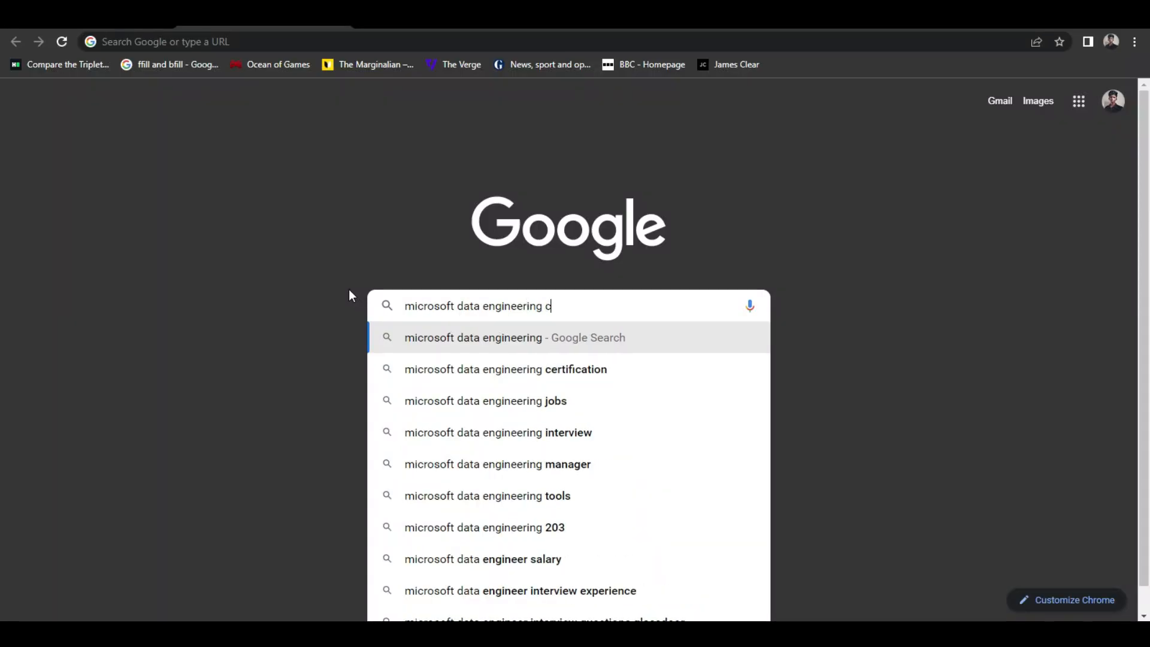
- Search 'microsoft data engineering certification' and open the Azure Data Engineer Associate result
click(504, 369)
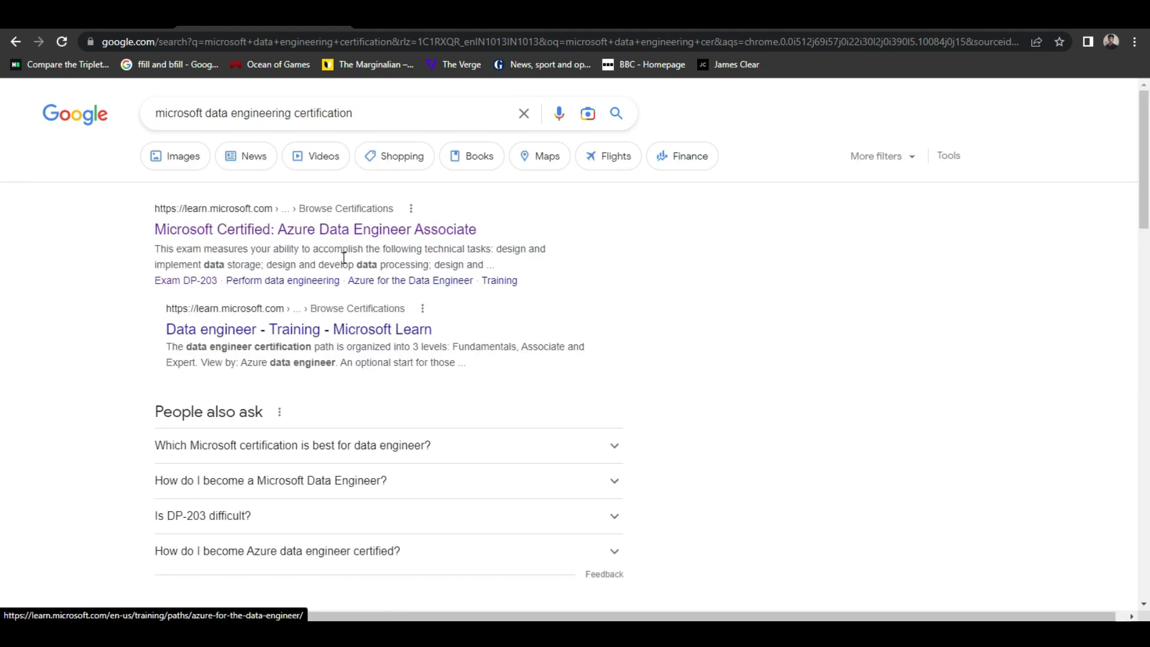
click(314, 229)
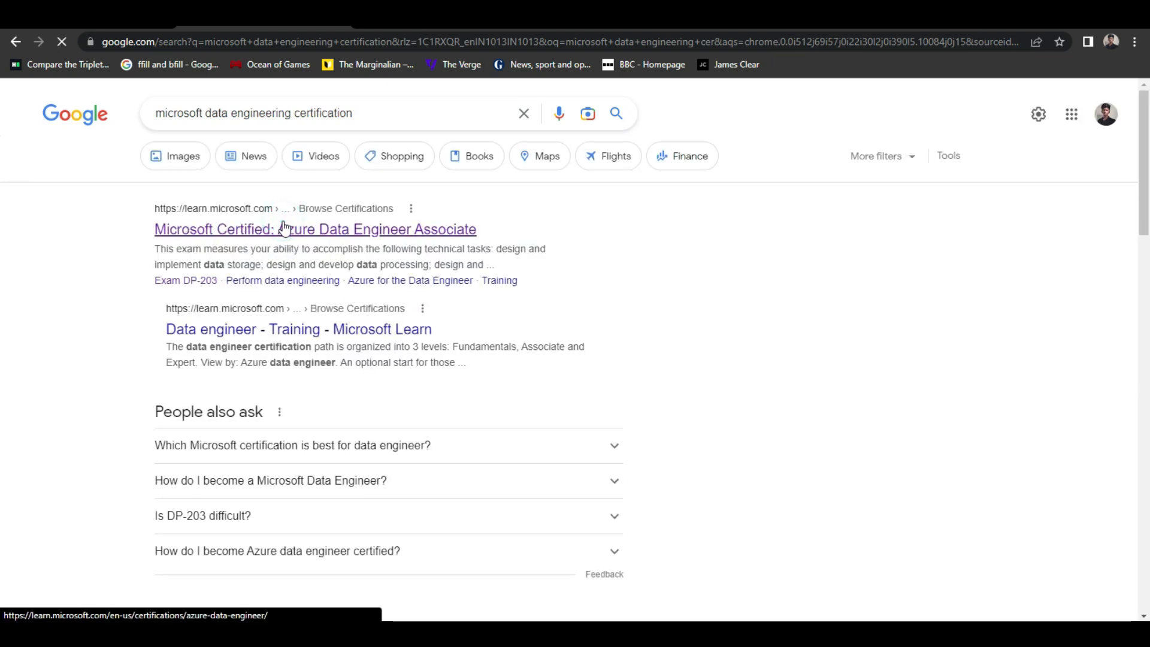
- Review the certification page's Skills measured section, then open the Credly badge page
click(314, 229)
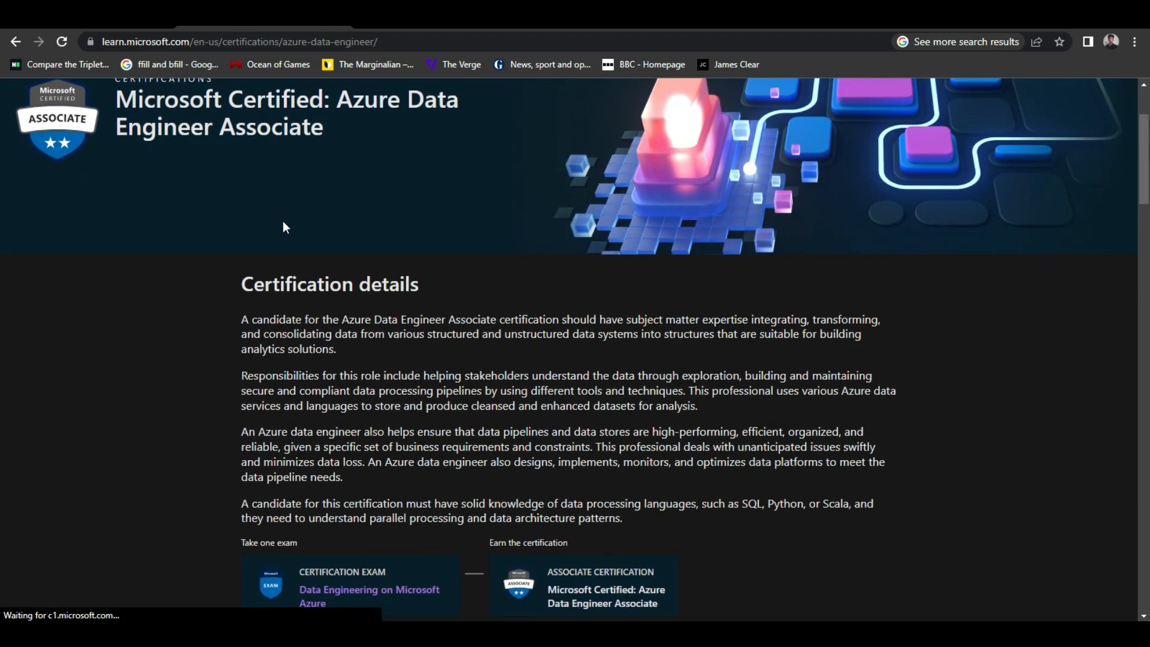
scroll(down, 3)
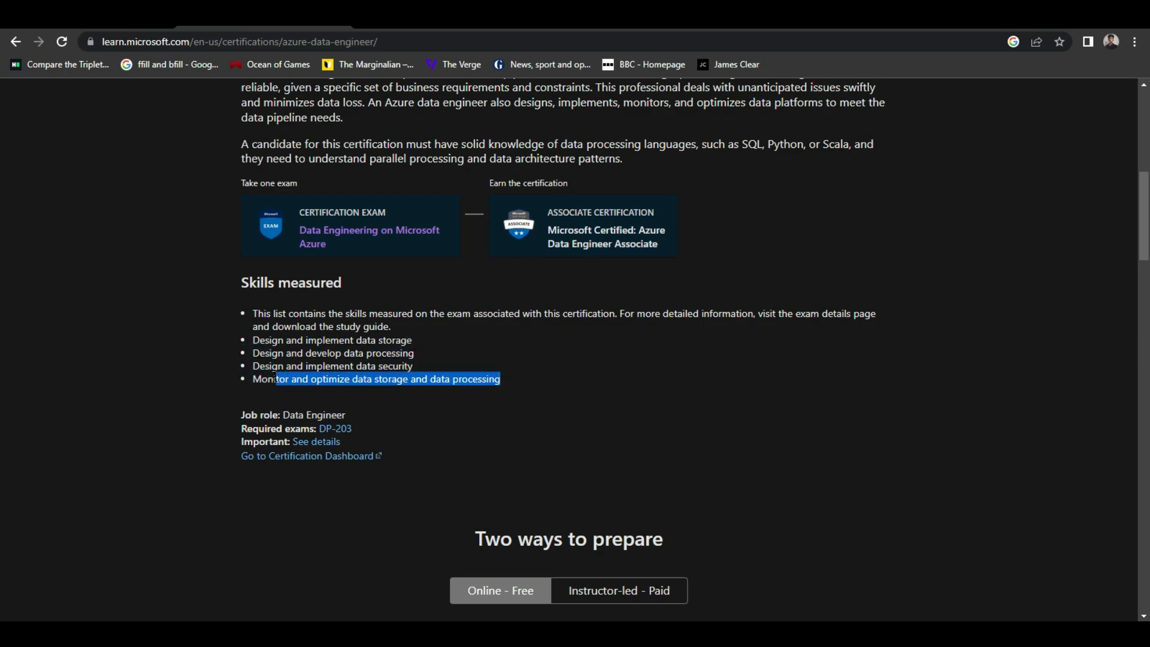
click(594, 384)
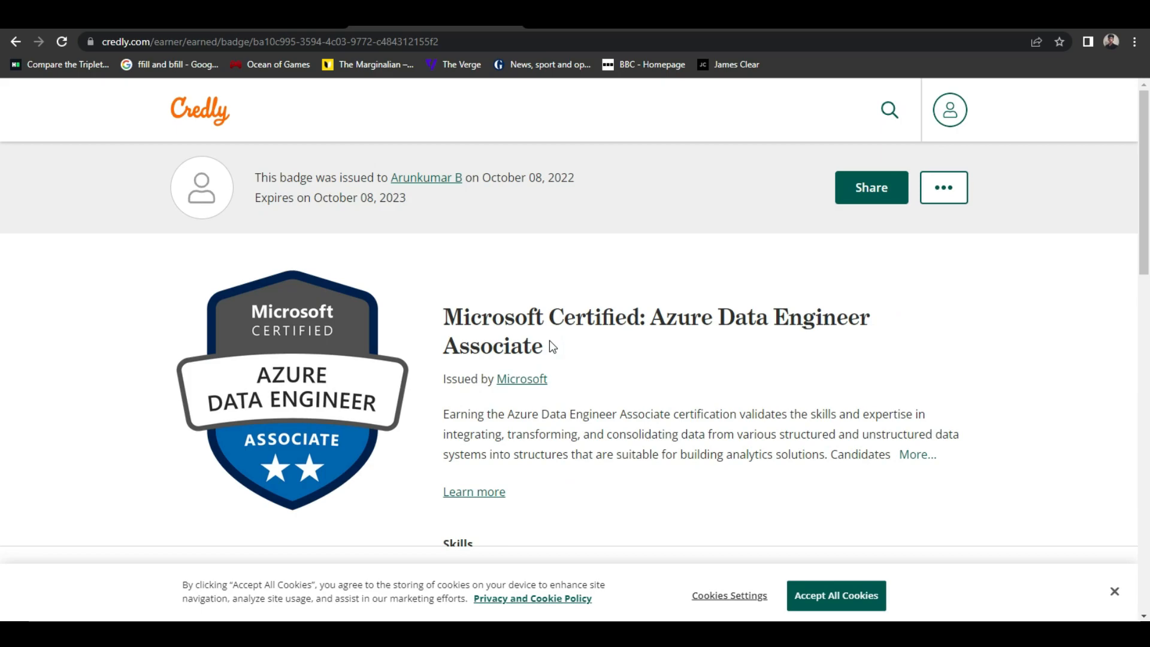
mouse_move(409, 203)
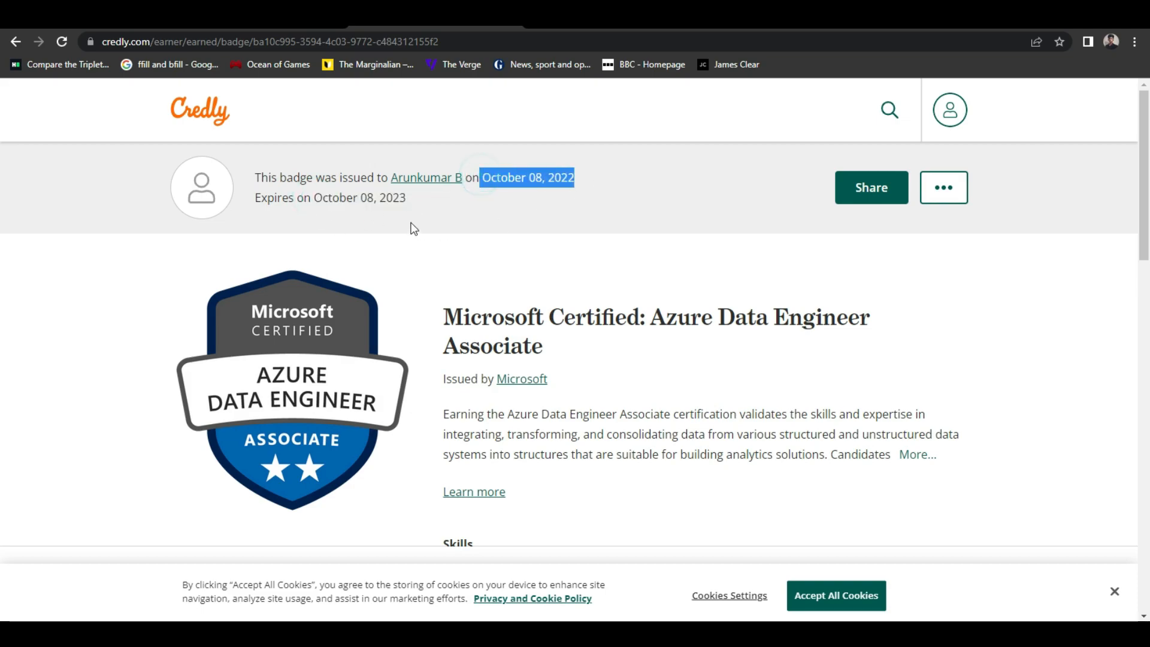
- Scroll through the Credly badge's issue date, expiry and skills list
scroll(down, 3)
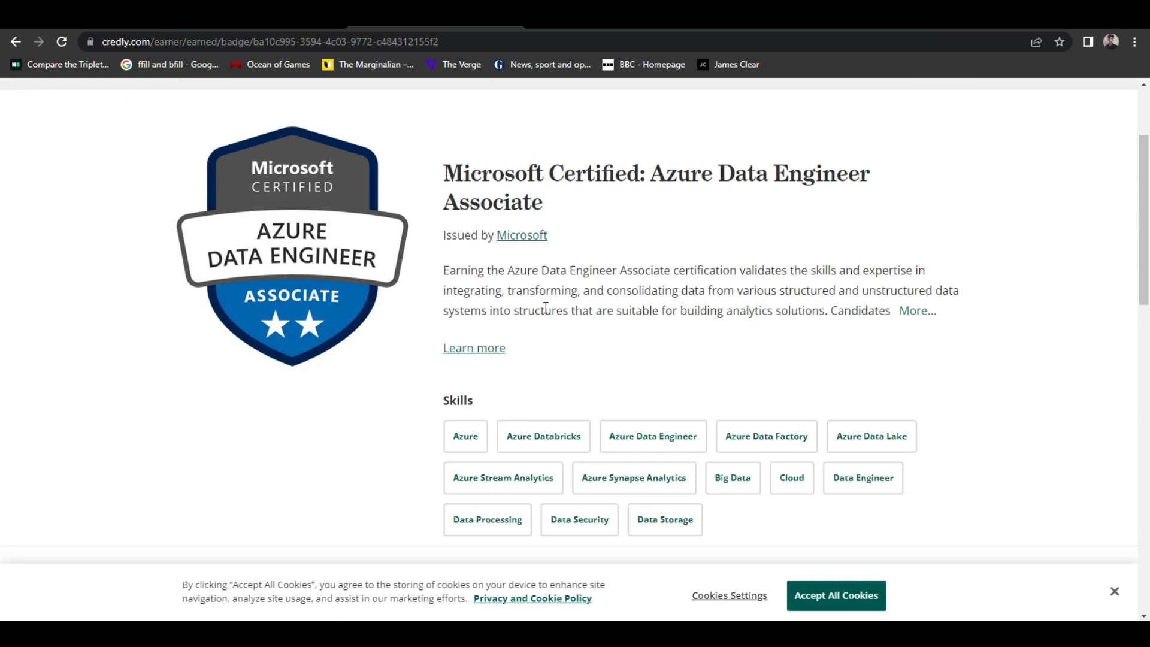
scroll(down, 3)
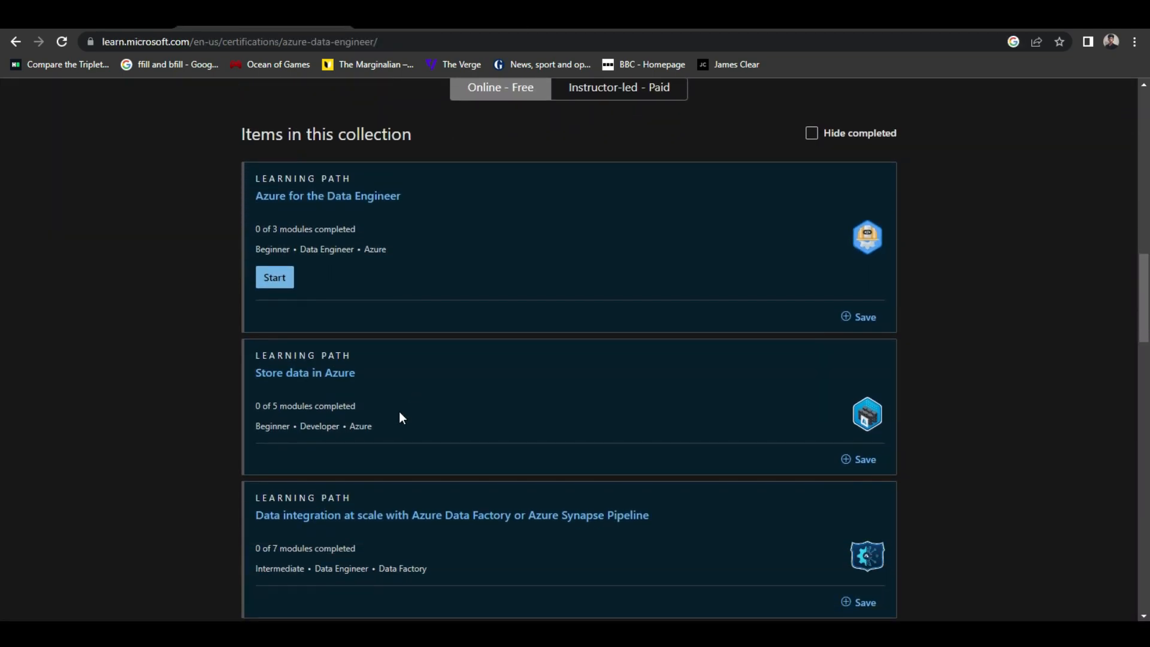
- Open the Store data in Azure learning path and start its first module
scroll(down, 3)
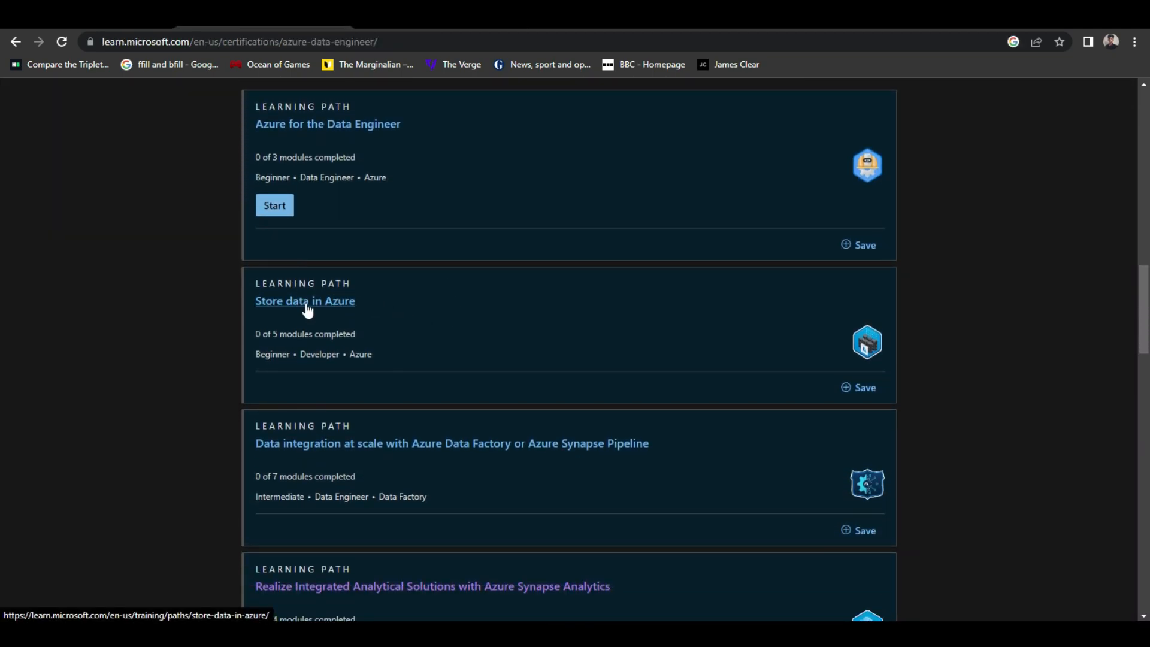
click(305, 301)
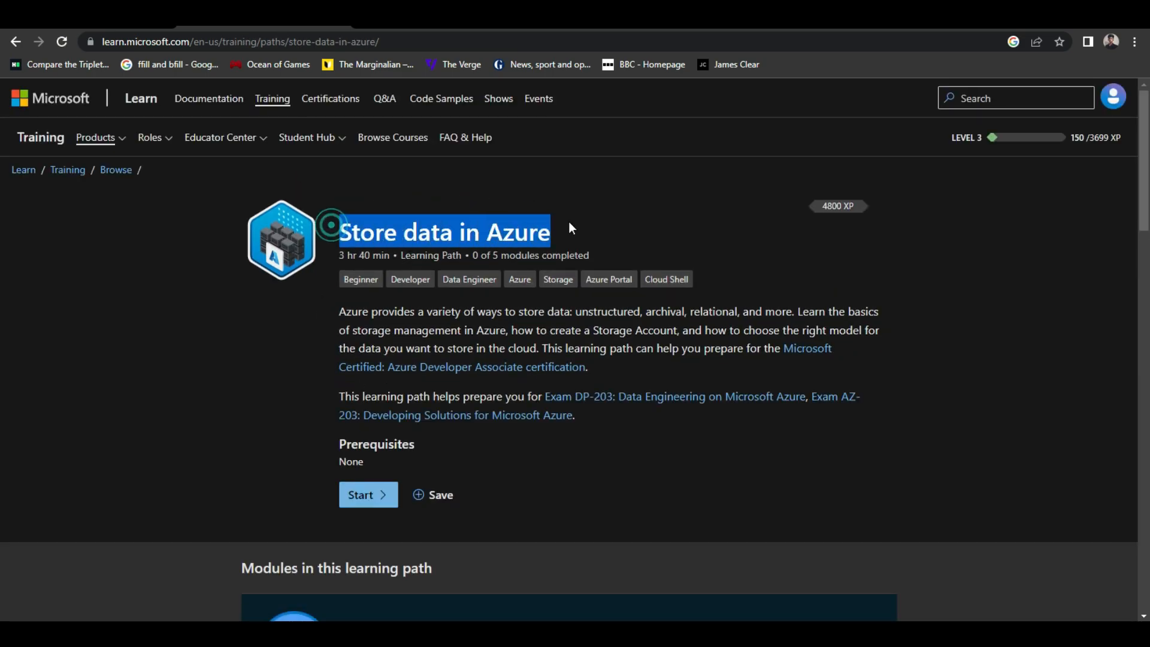
scroll(down, 3)
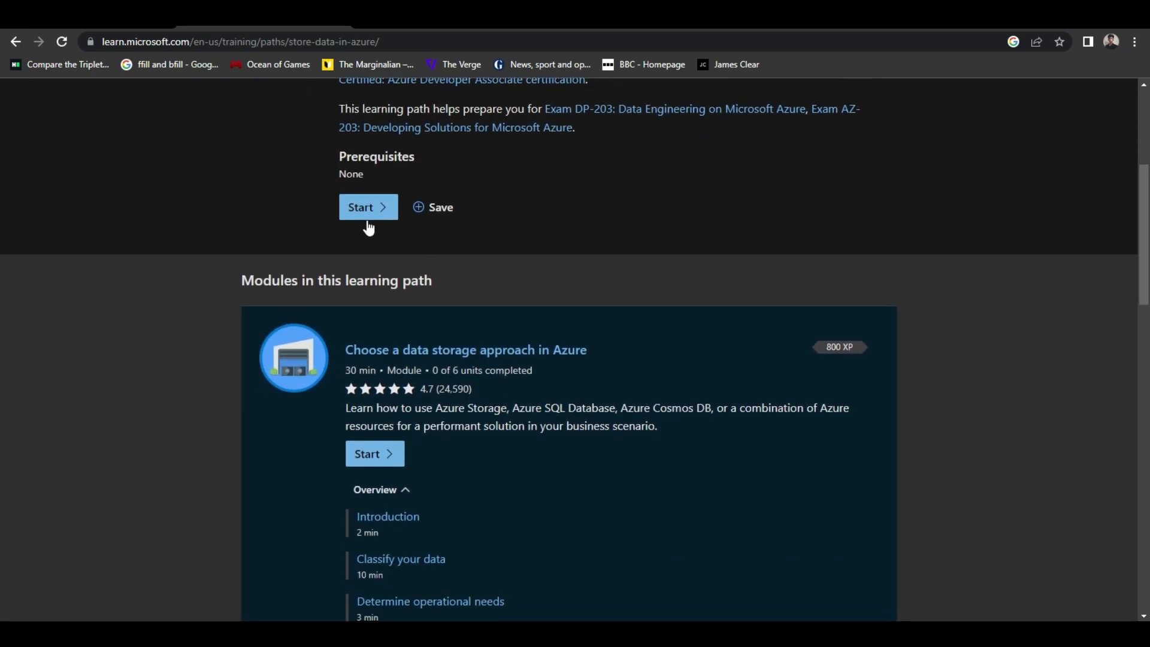
click(367, 206)
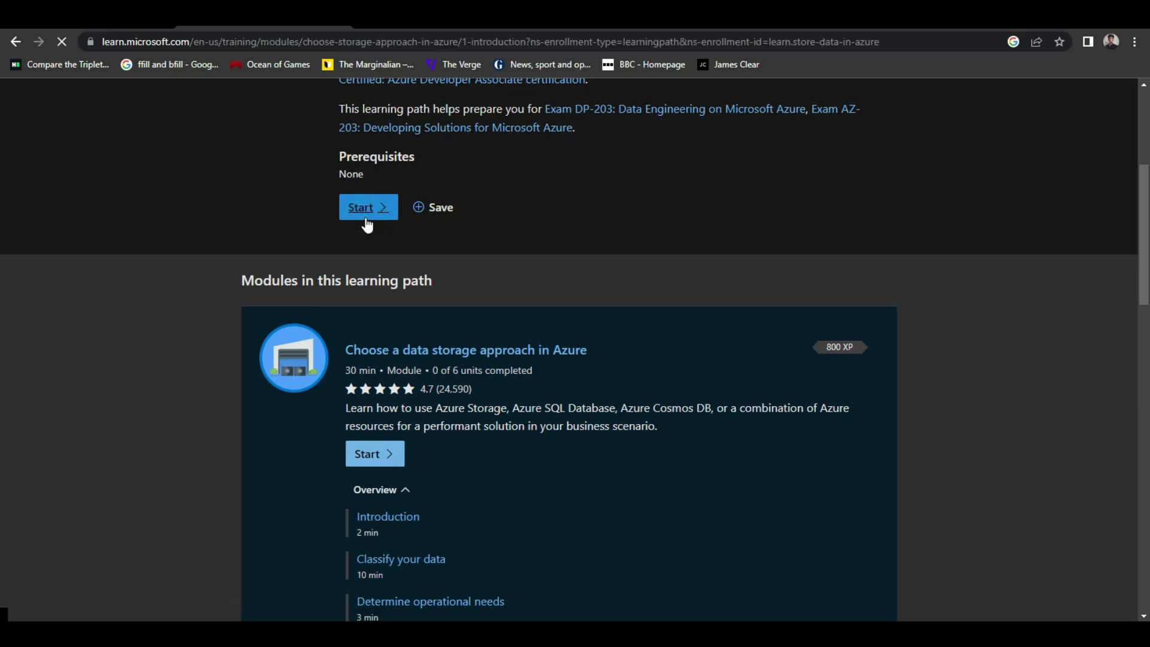
click(368, 207)
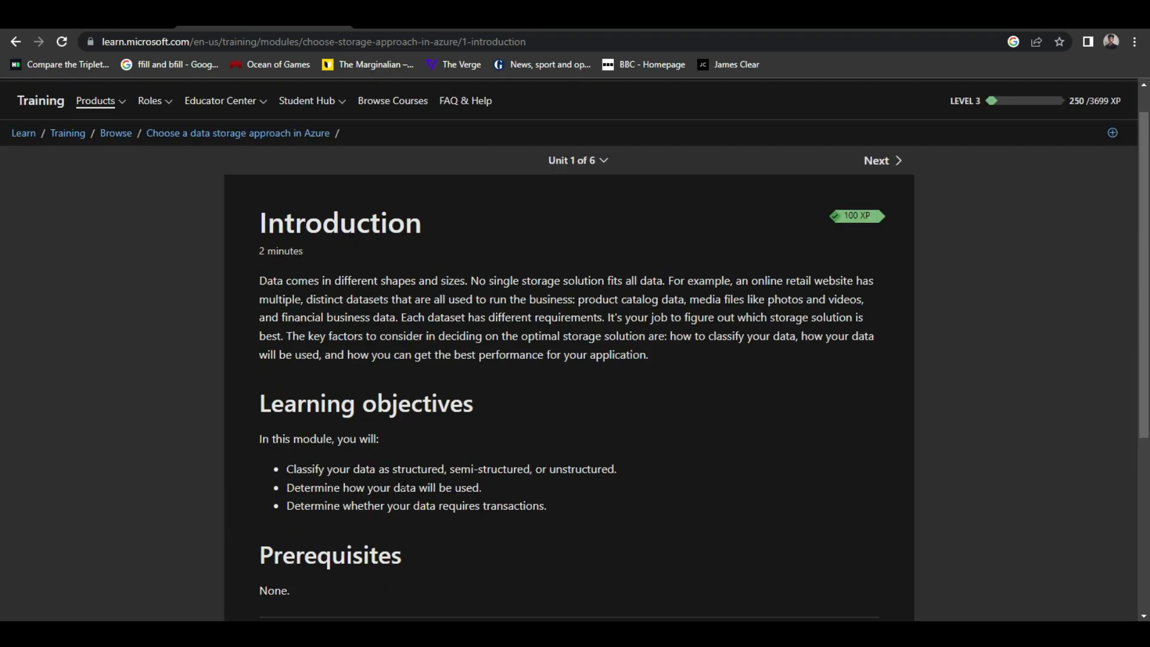
- Highlight the module's three learning objectives and open the Data integration at scale path
drag(287, 468, 617, 468)
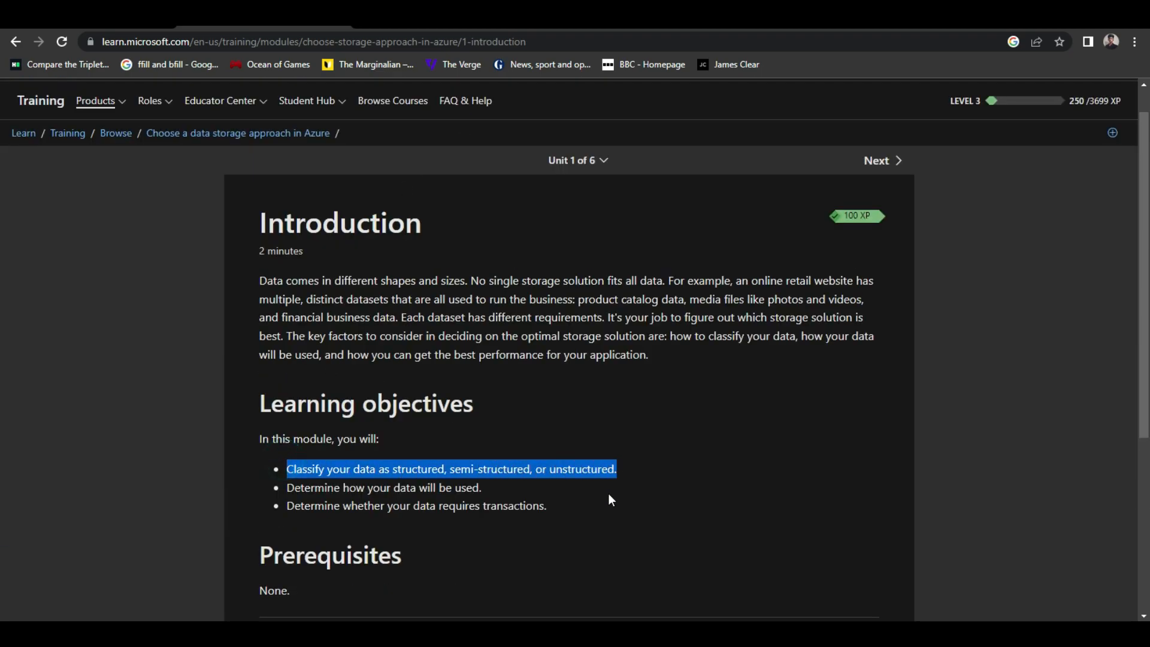
drag(287, 468, 545, 505)
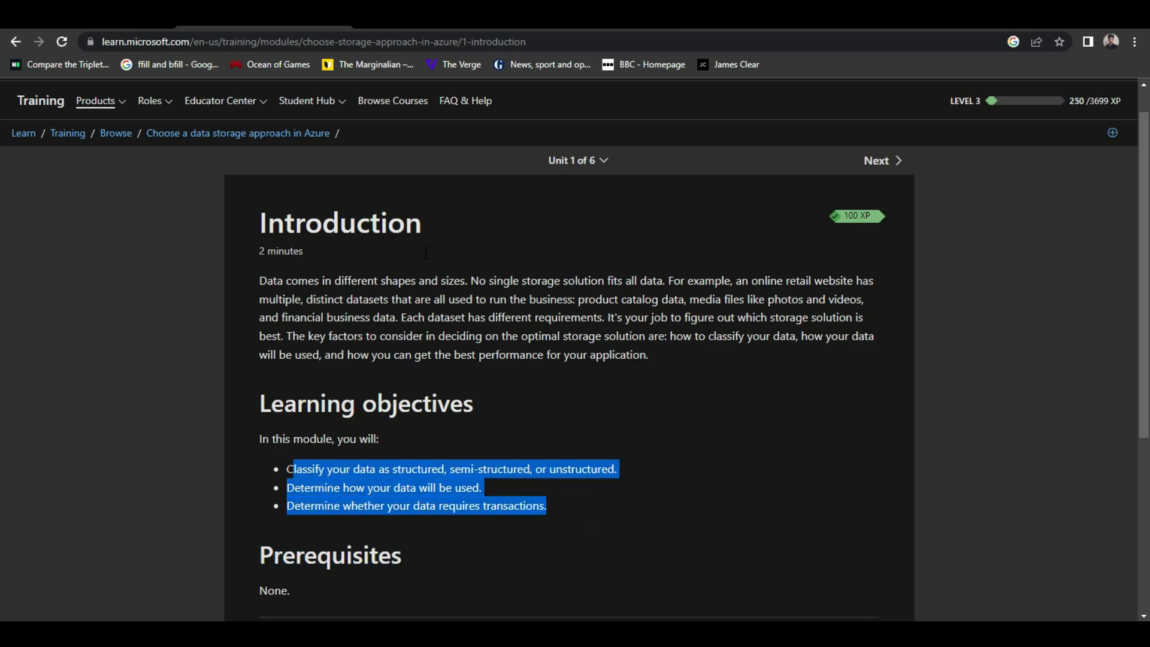
click(376, 370)
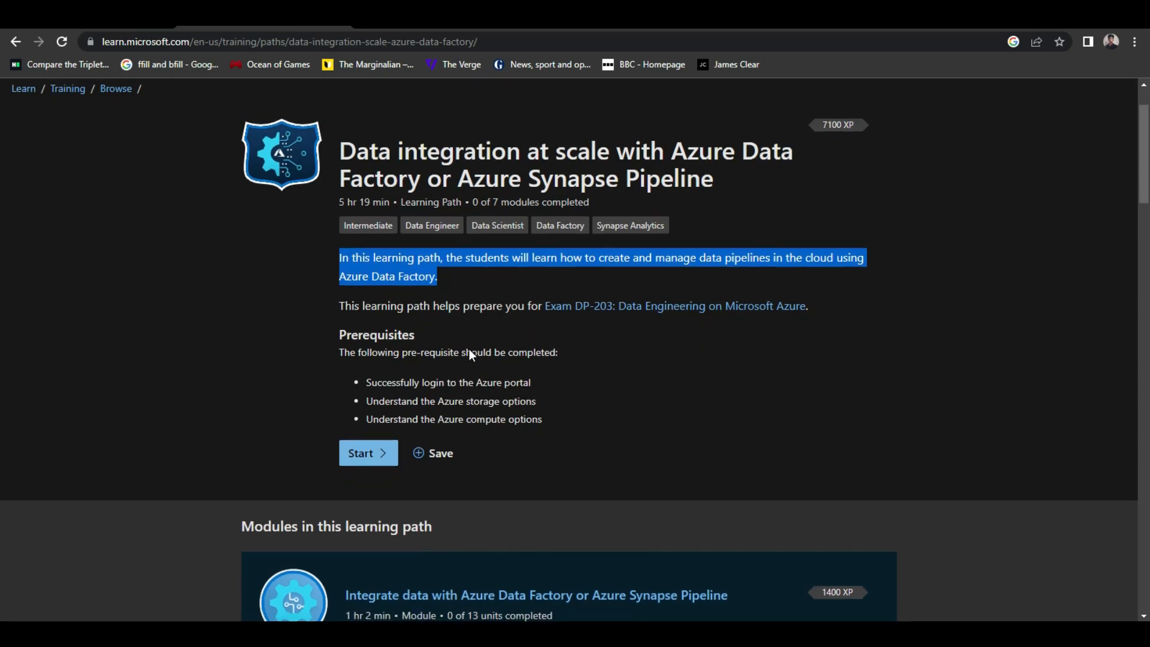
- Start the Integrate data with Azure Data Factory module and highlight its learning objectives
scroll(down, 3)
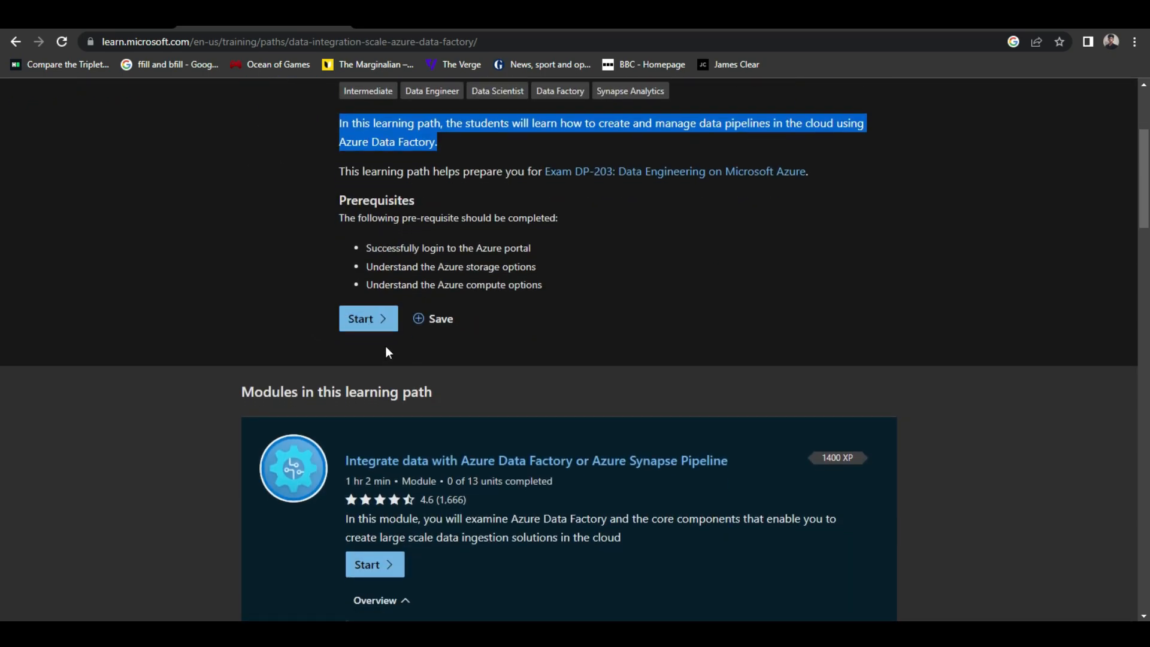
click(367, 318)
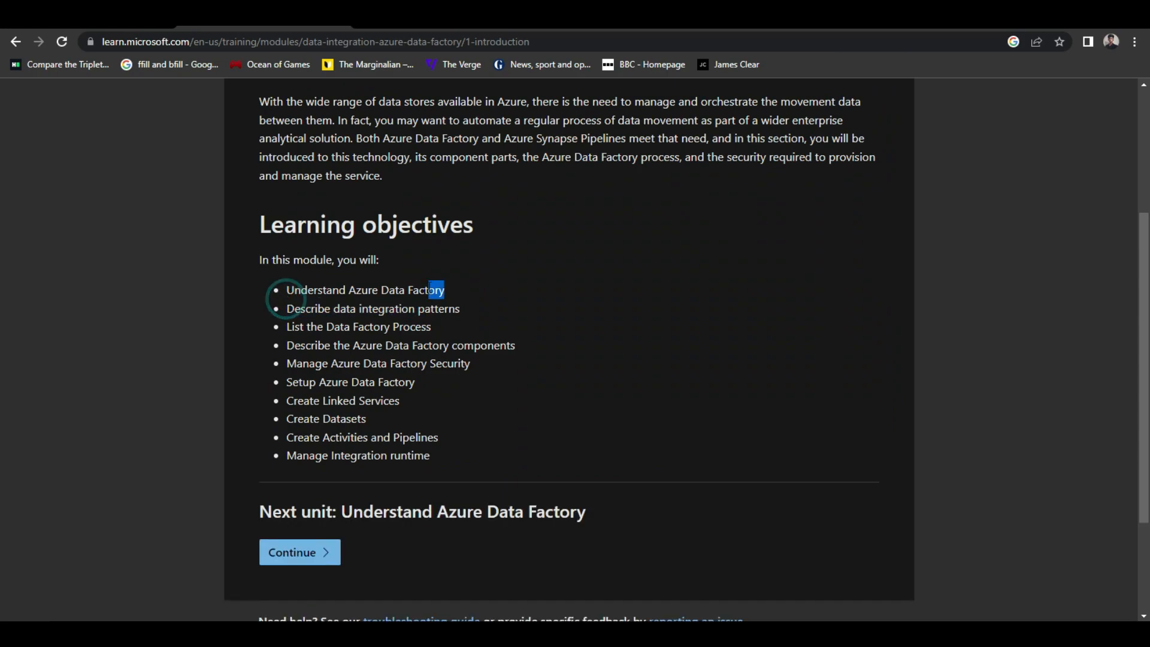
drag(431, 290, 366, 418)
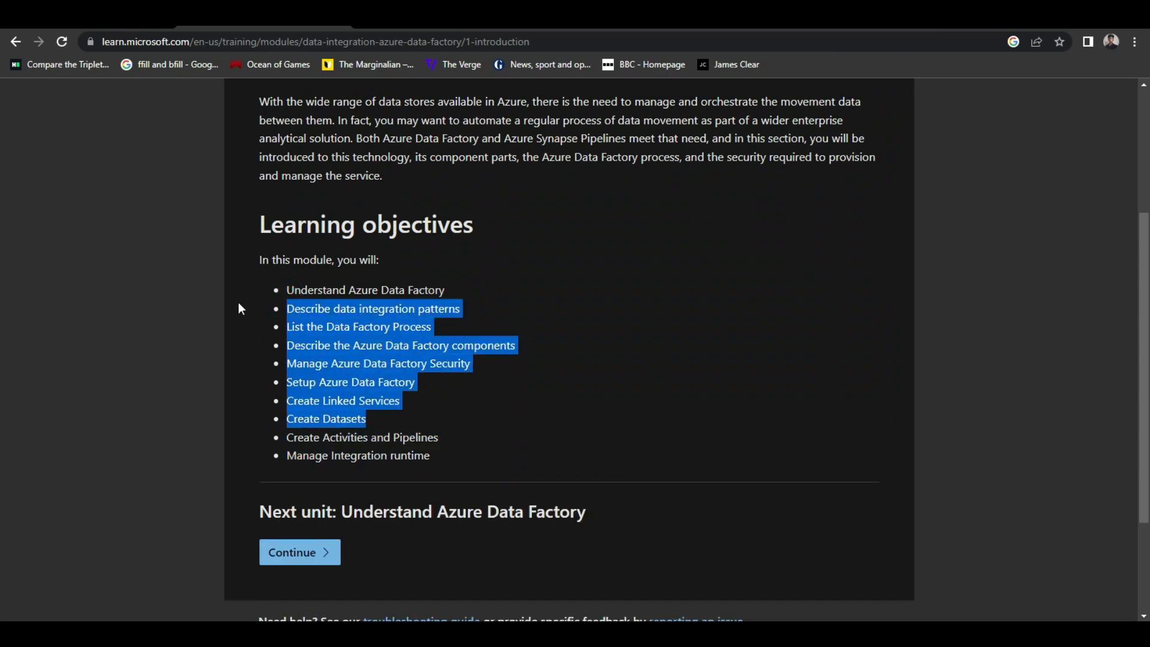
click(469, 387)
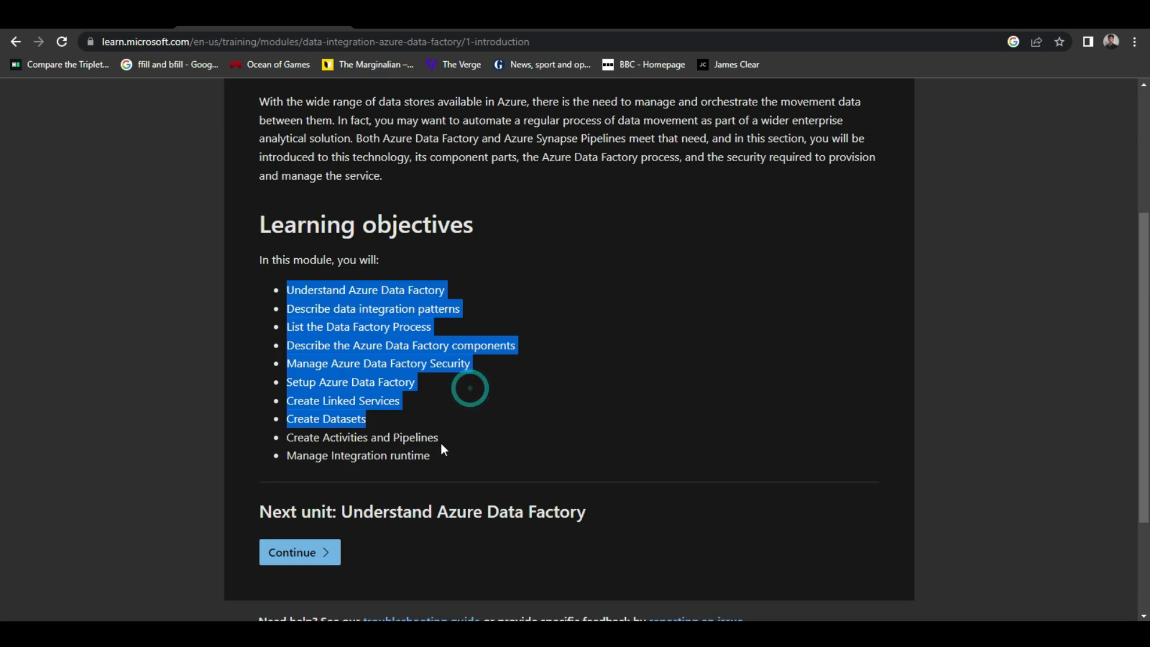
- Continue through Understand Azure Data Factory to the Describe data integration patterns unit
click(298, 552)
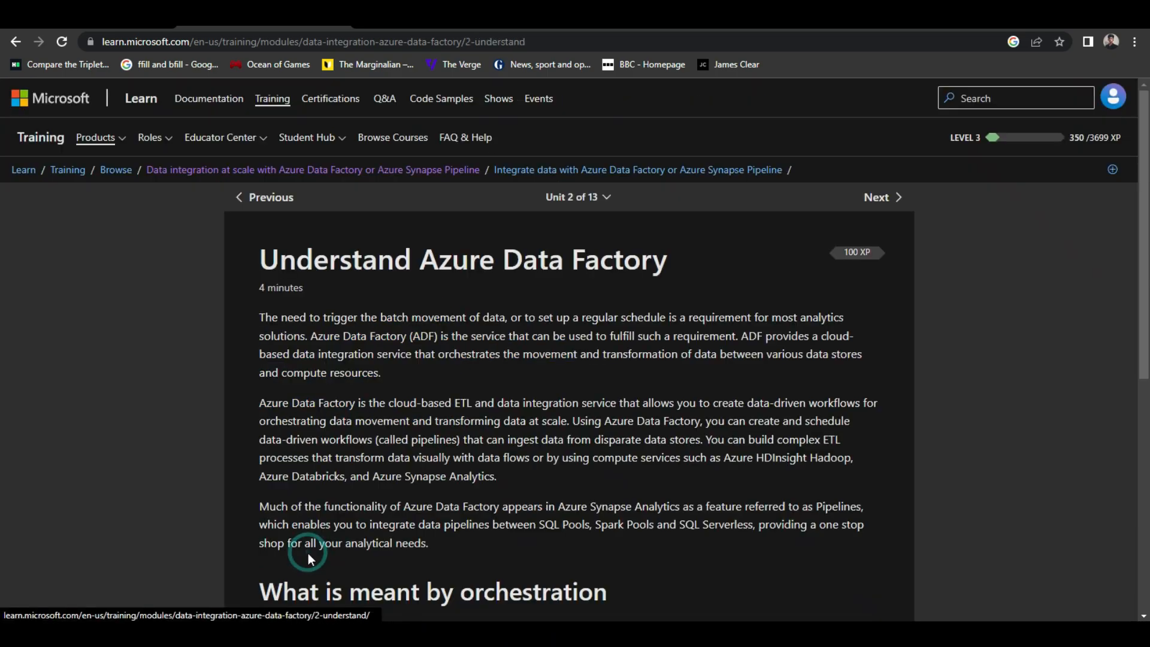
scroll(down, 3)
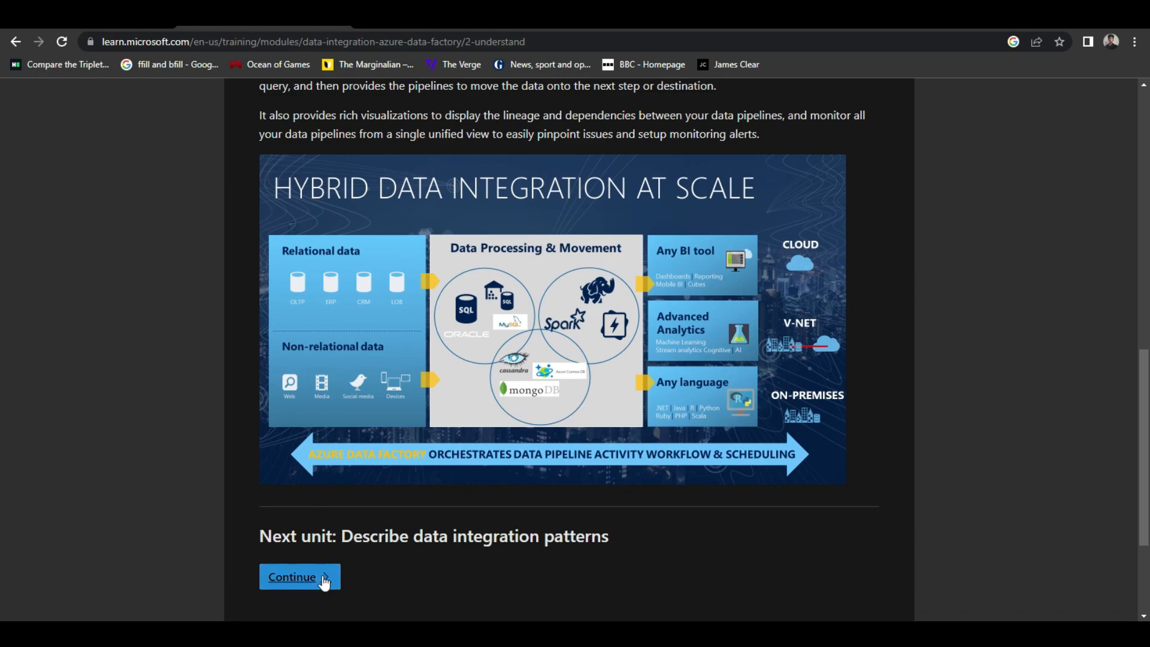
click(297, 576)
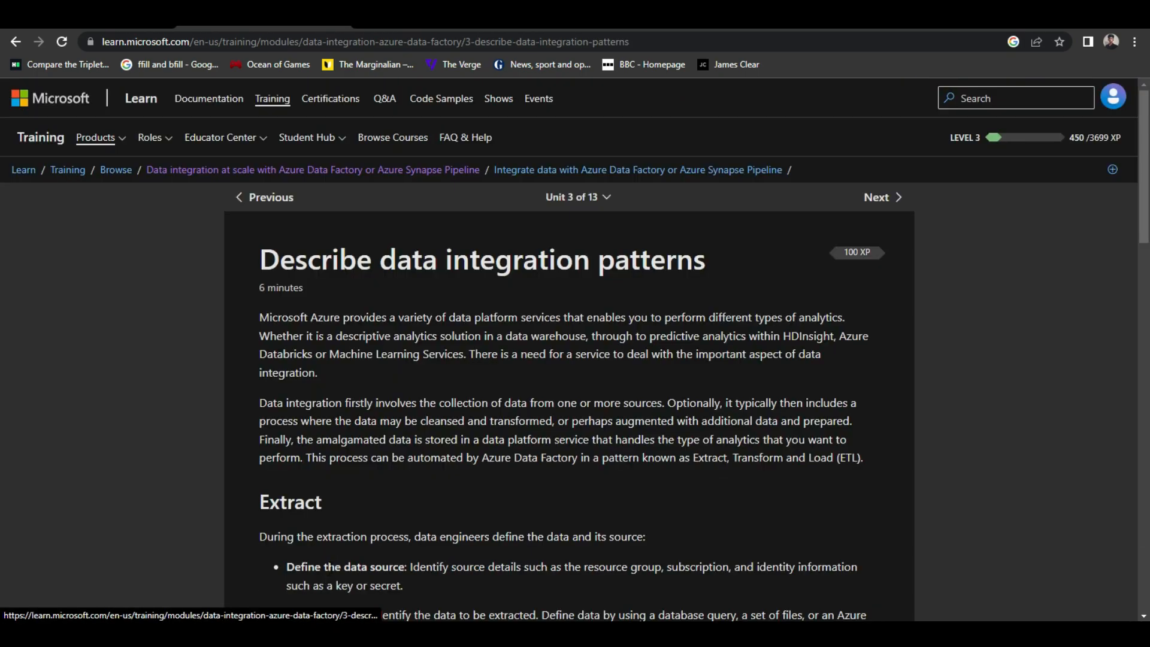
scroll(down, 3)
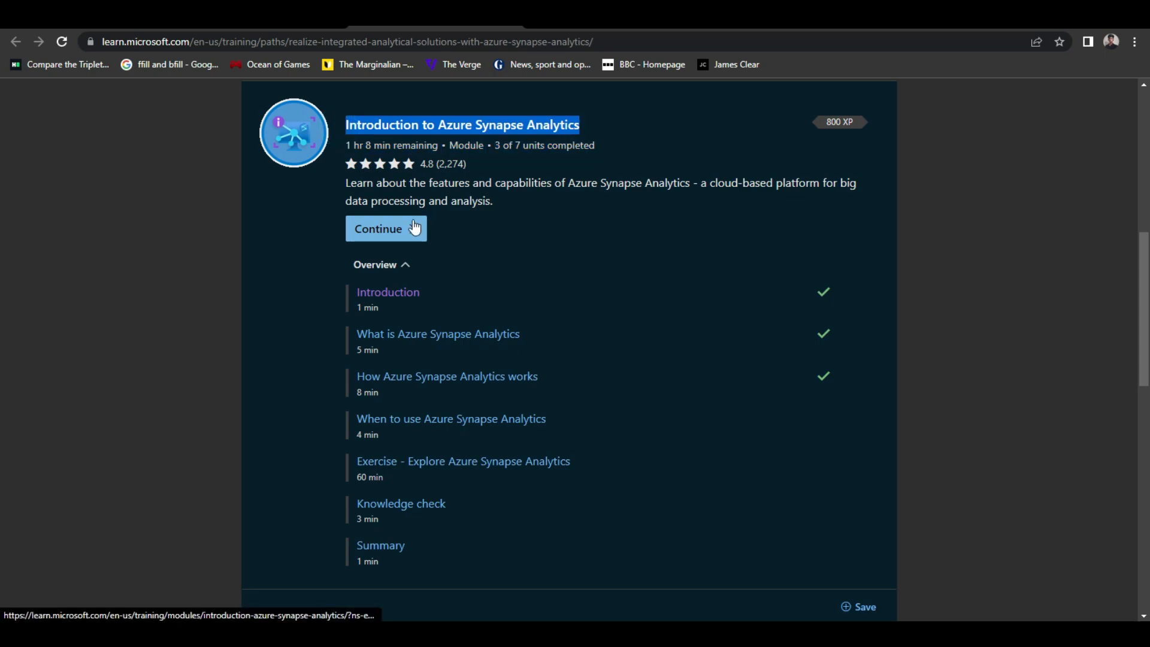
- Resume the Synapse module, read When to use Azure Synapse Analytics, and reach the exercise
click(384, 228)
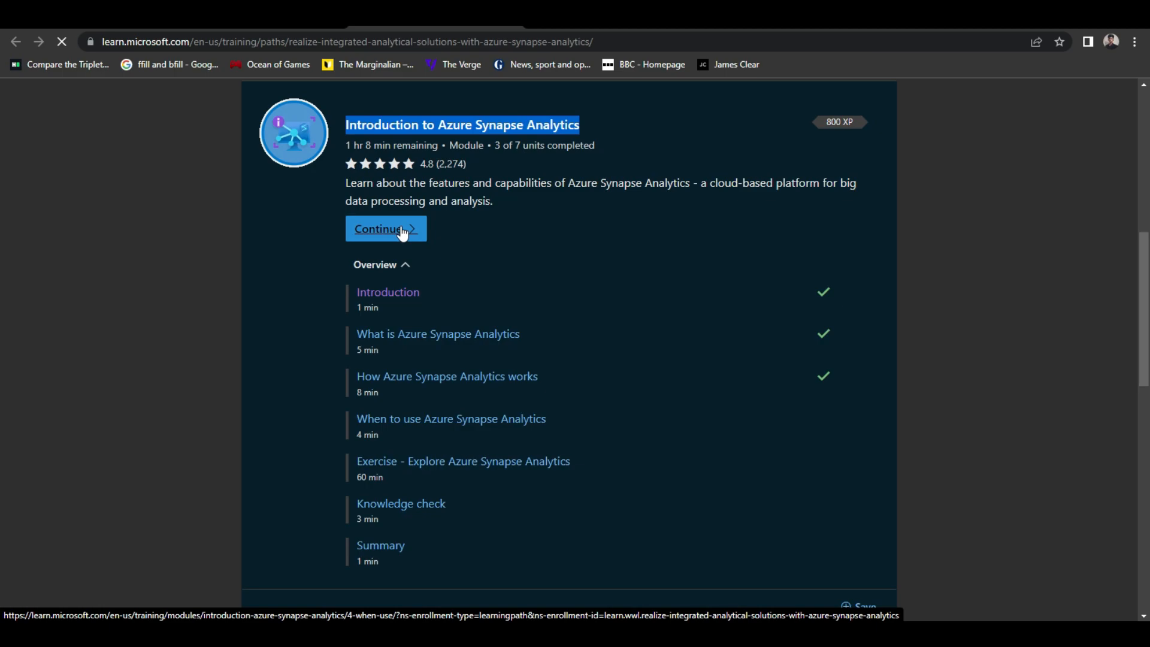
click(385, 228)
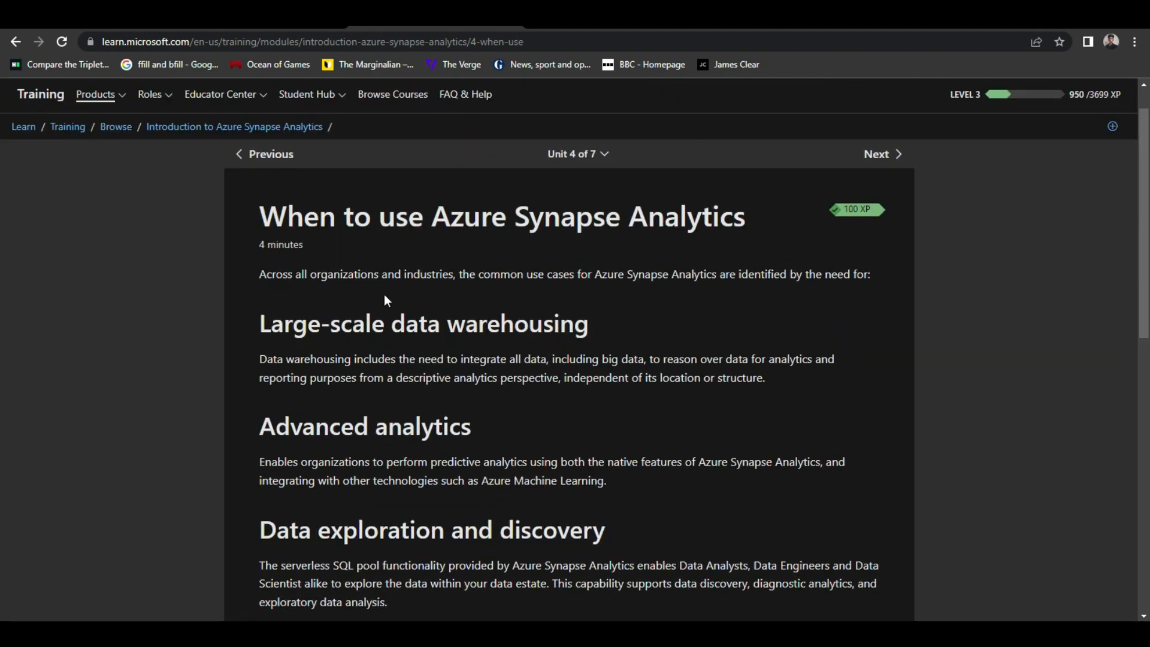
scroll(down, 3)
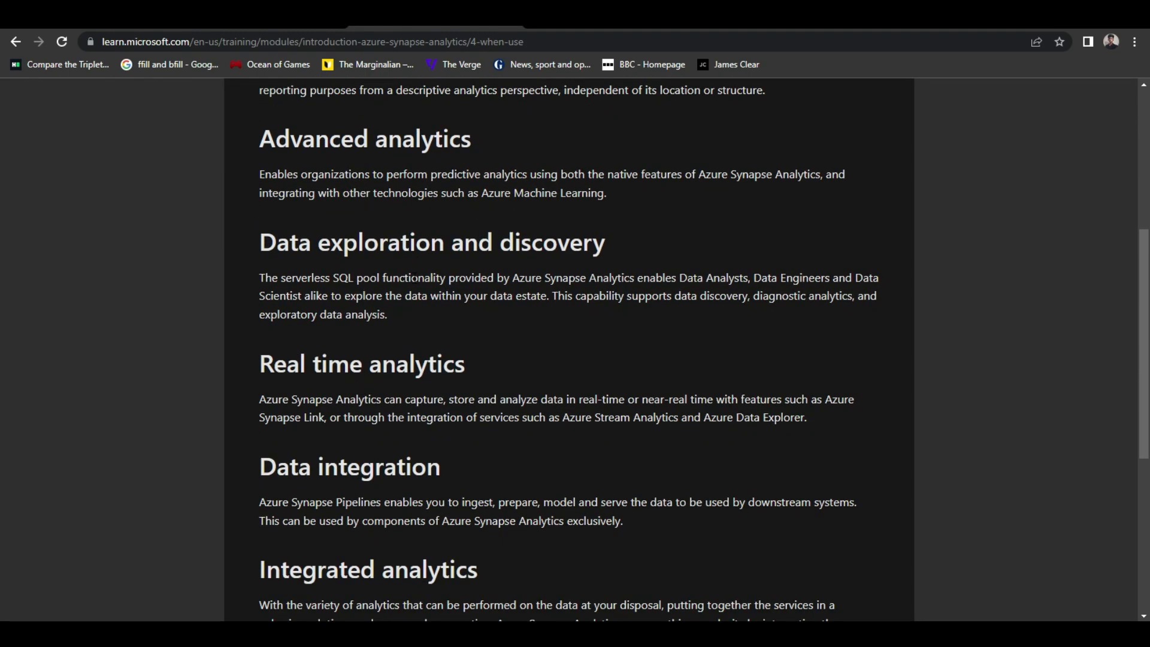
scroll(down, 3)
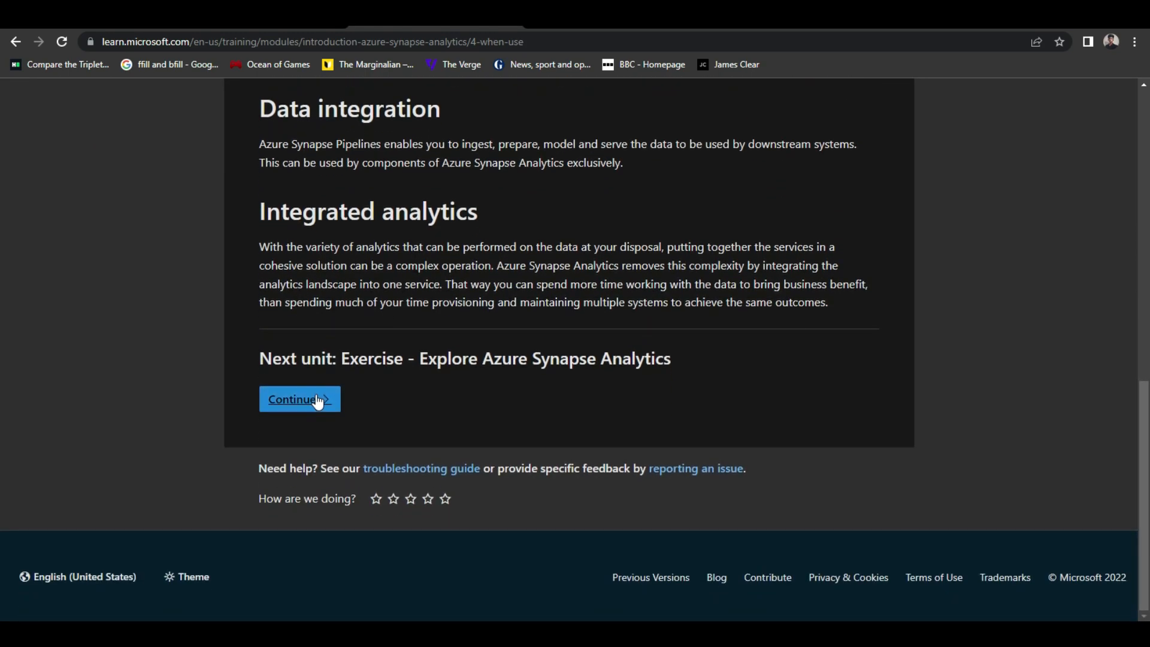
click(298, 399)
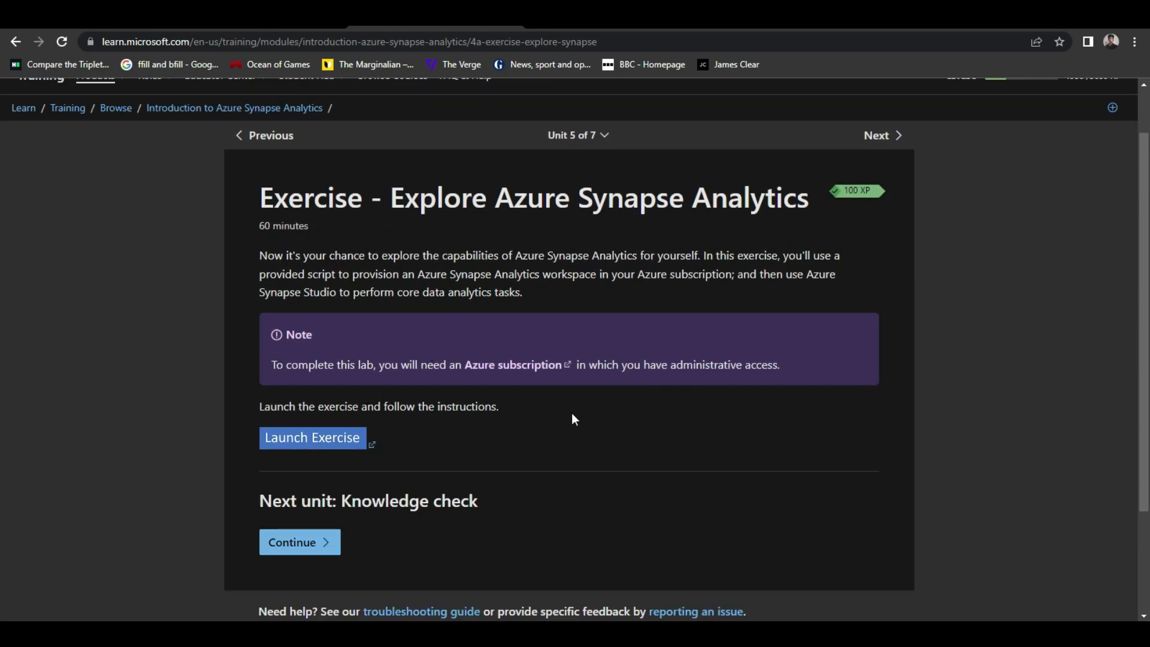
- Return to the module overview and open the What is Azure Synapse Analytics unit
scroll(down, 3)
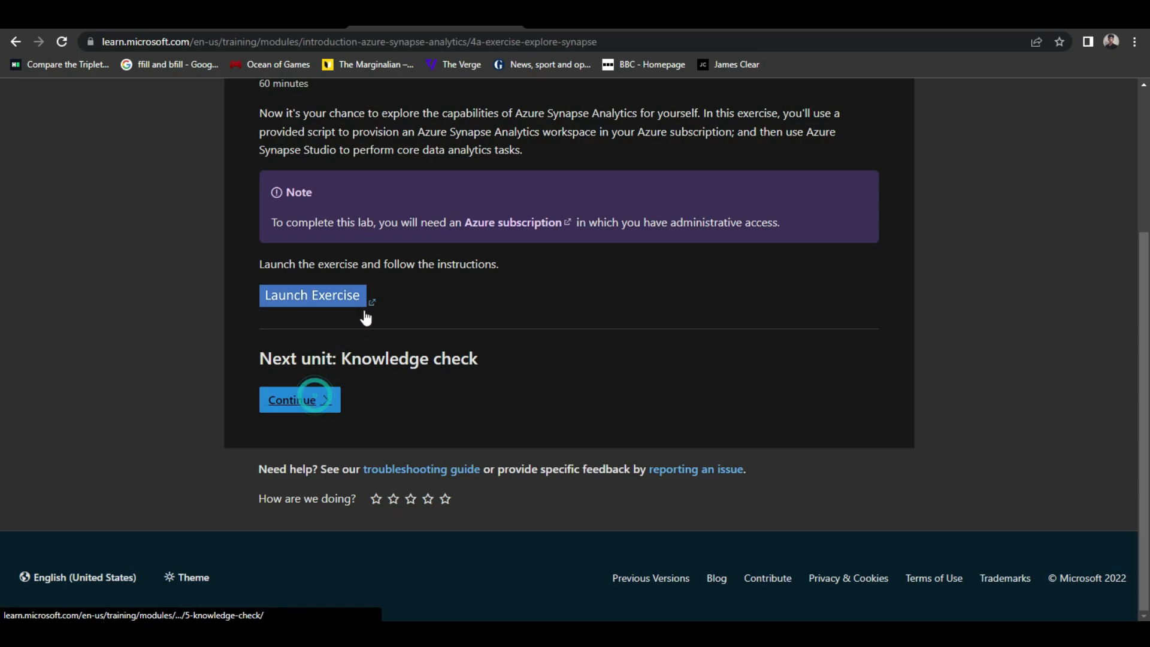
click(15, 41)
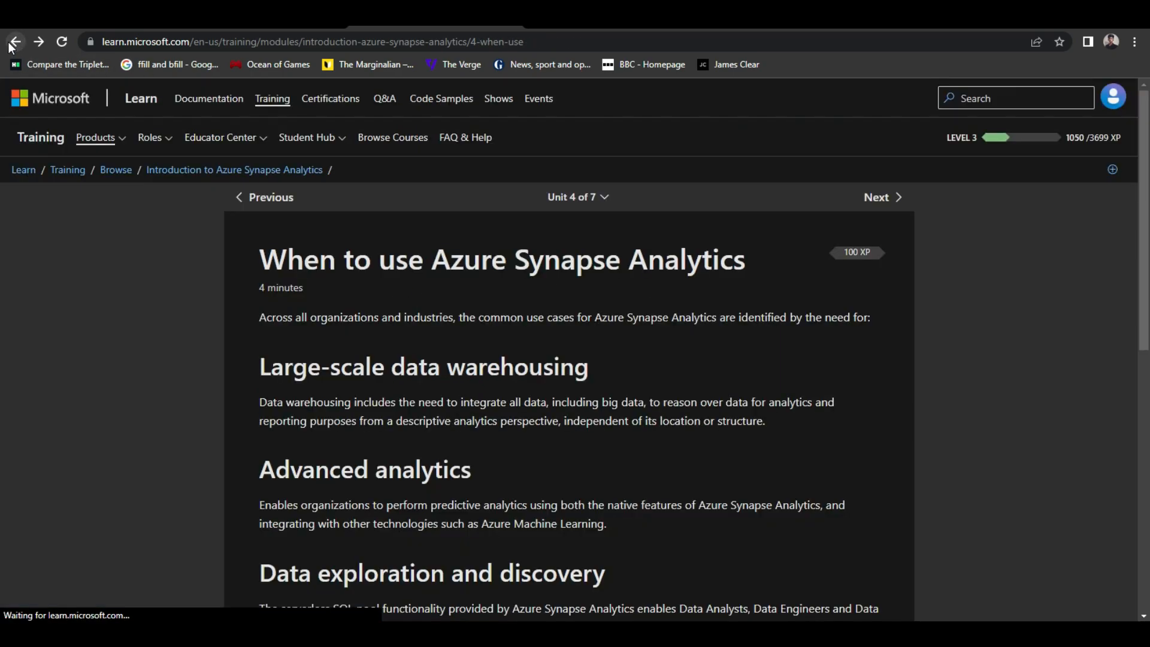
click(14, 42)
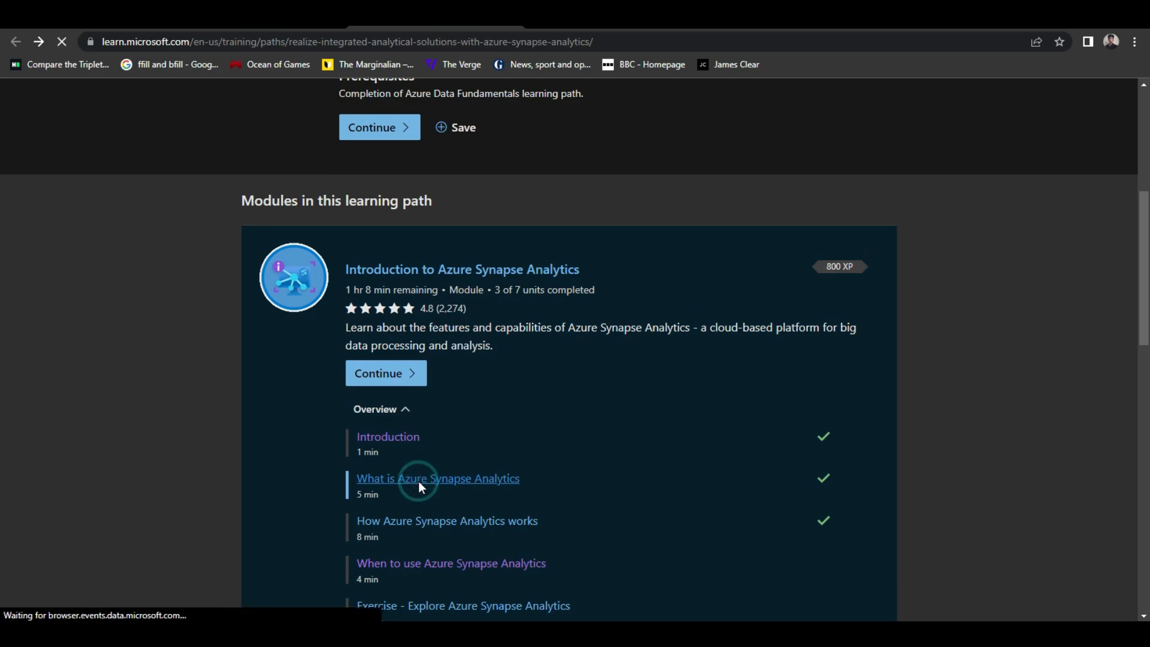
click(437, 478)
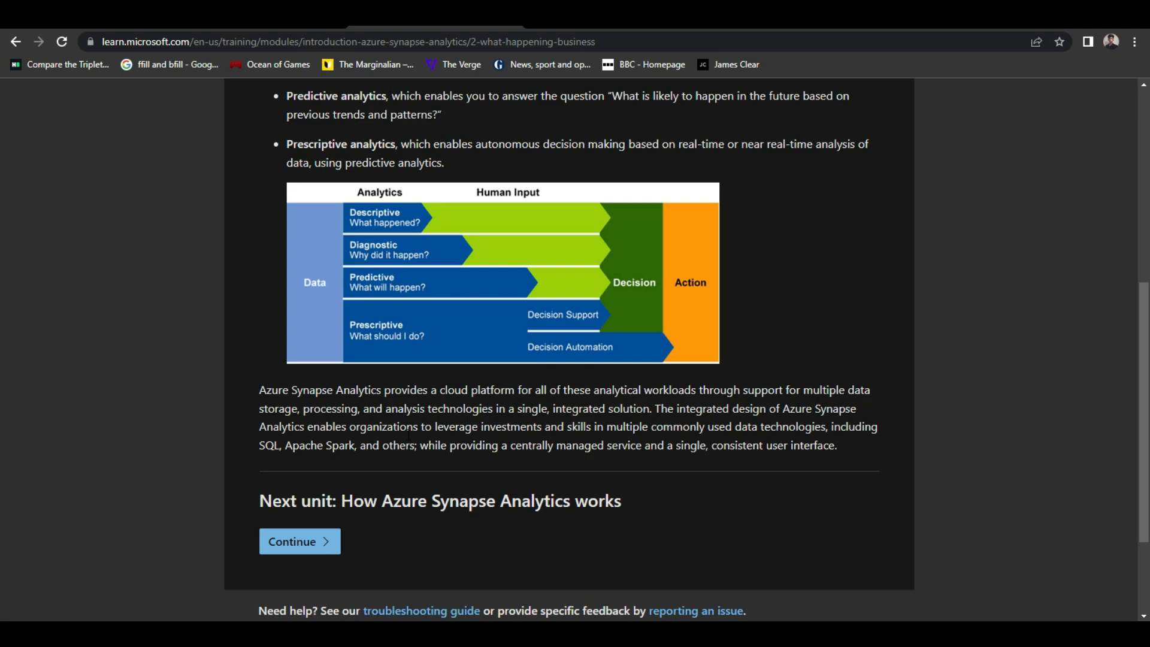
mouse_move(703, 472)
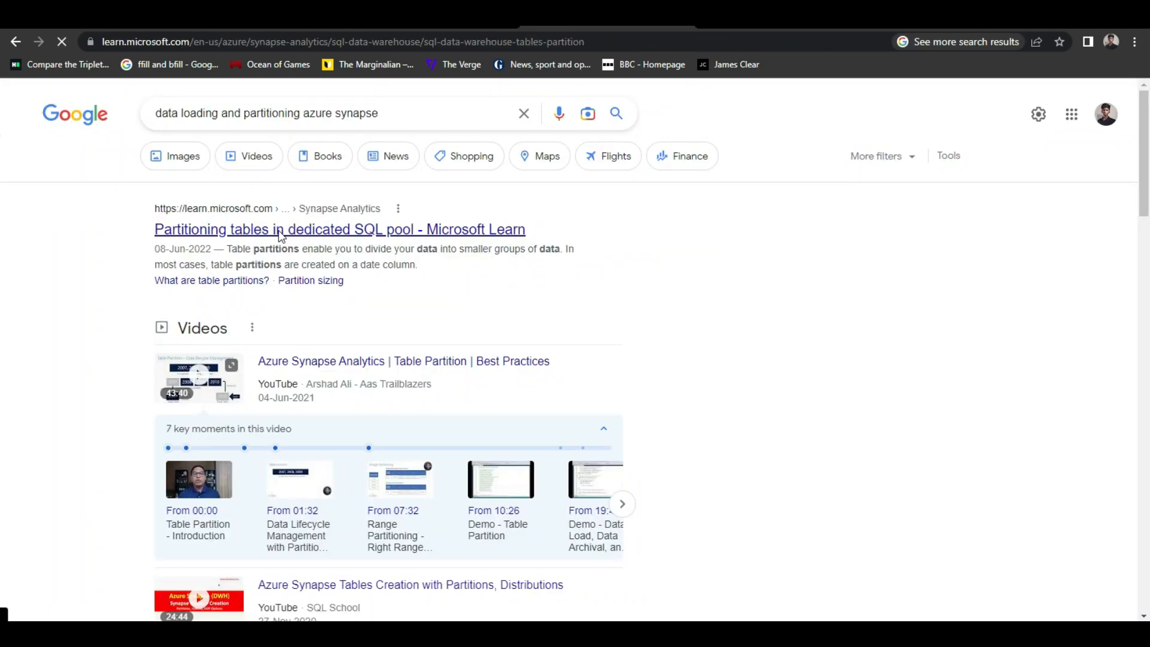
- Open and read the Partitioning tables in dedicated SQL pool article
click(340, 229)
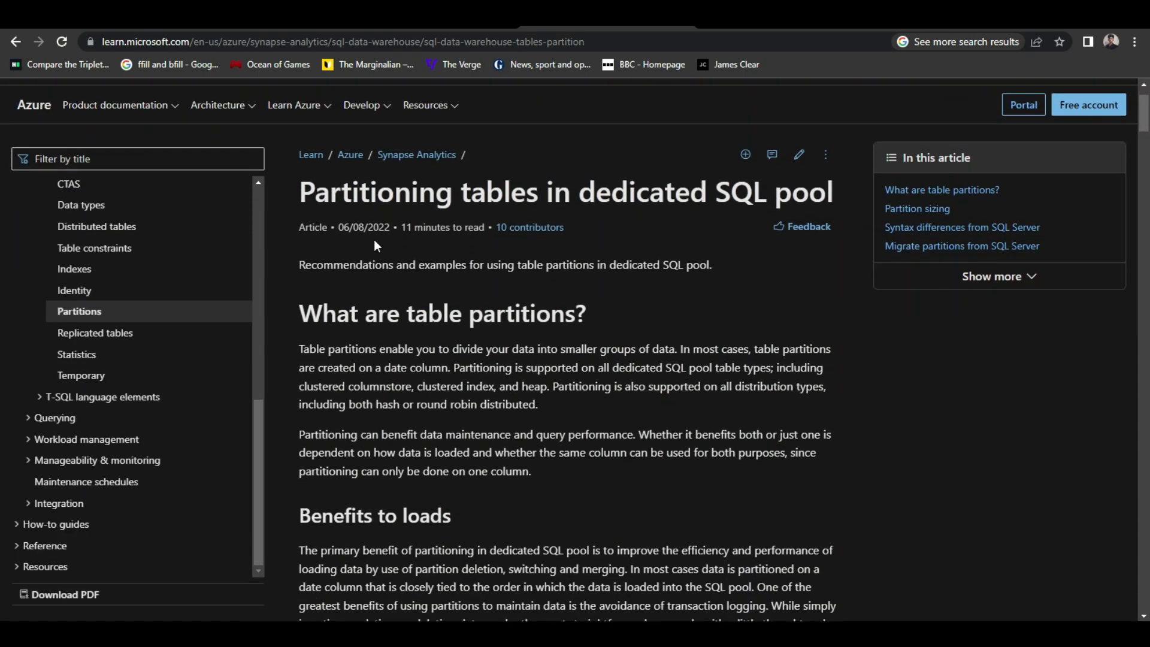
scroll(down, 3)
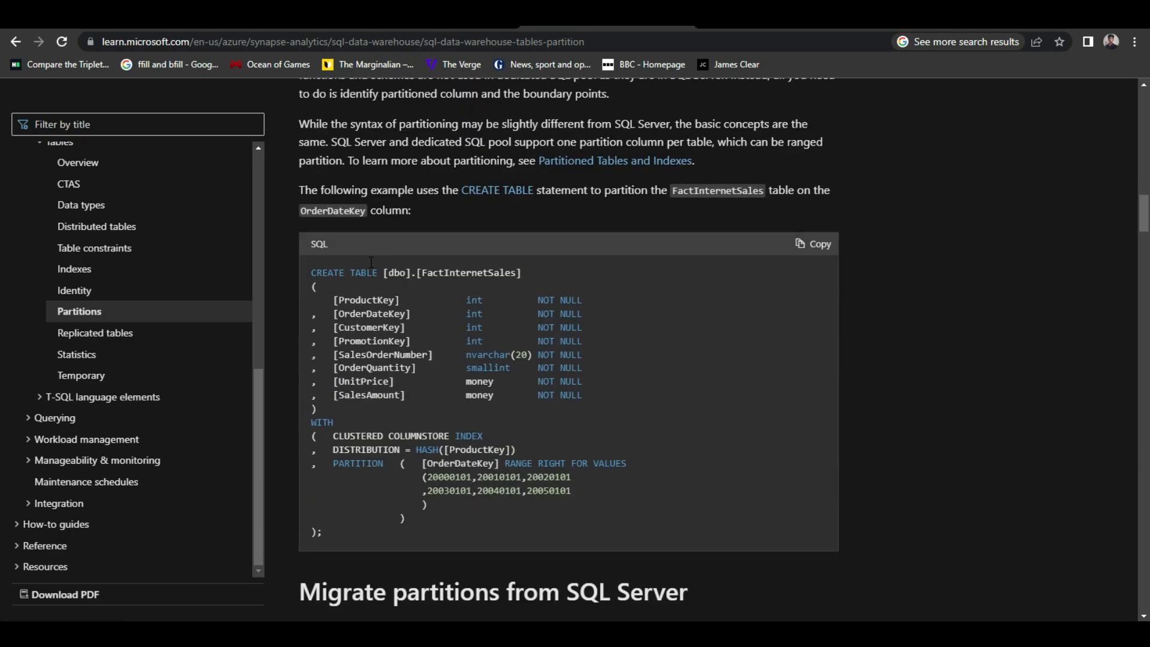
scroll(down, 3)
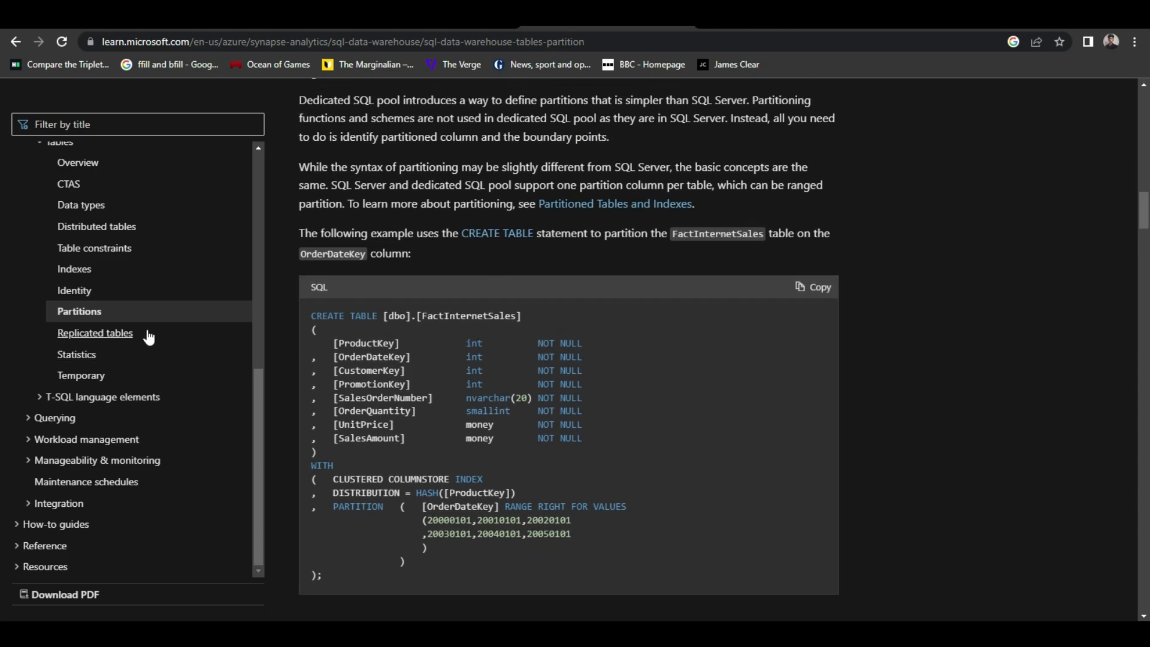
scroll(down, 3)
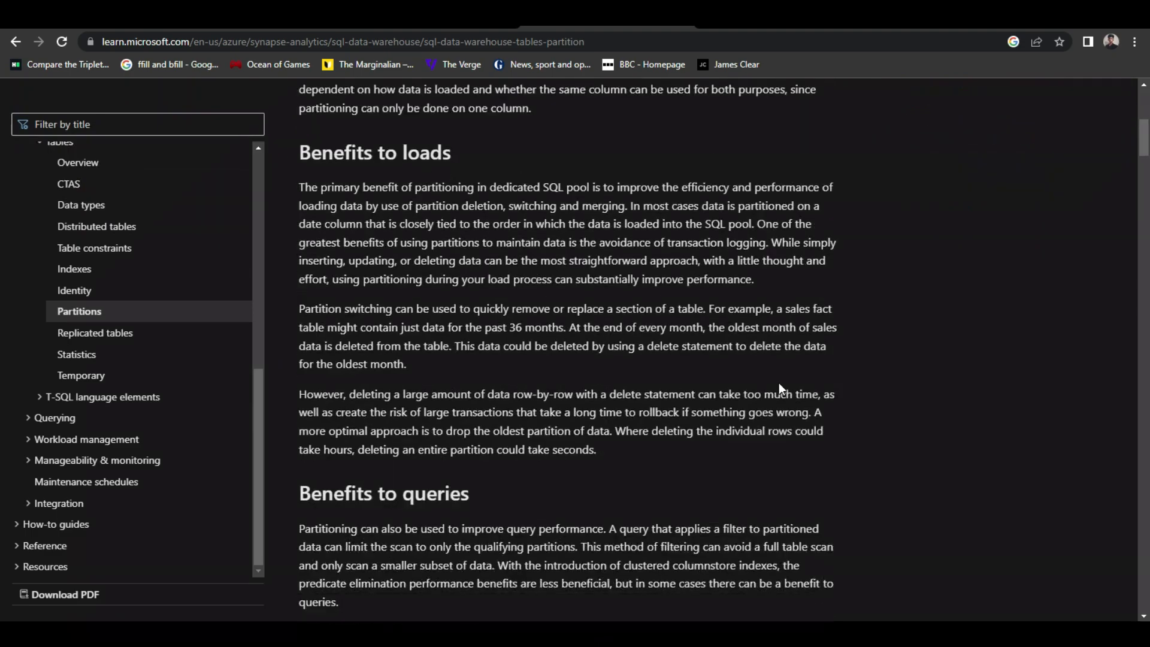
scroll(down, 3)
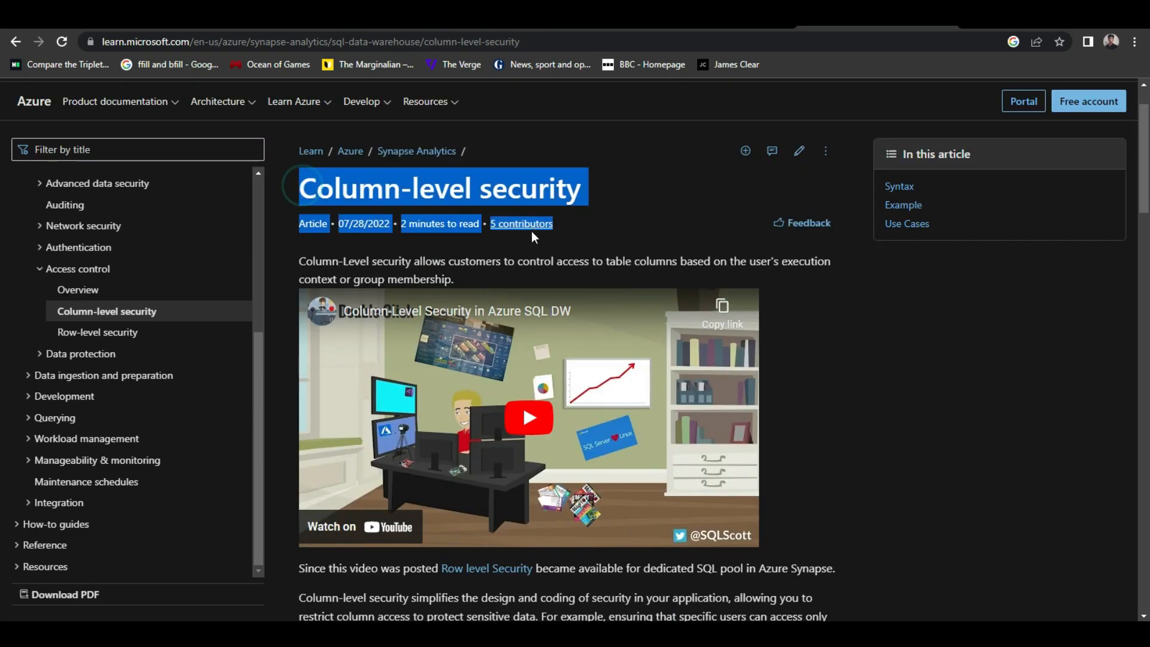
- Read the Column-level security syntax, example and use cases, then open Row-level security
scroll(down, 3)
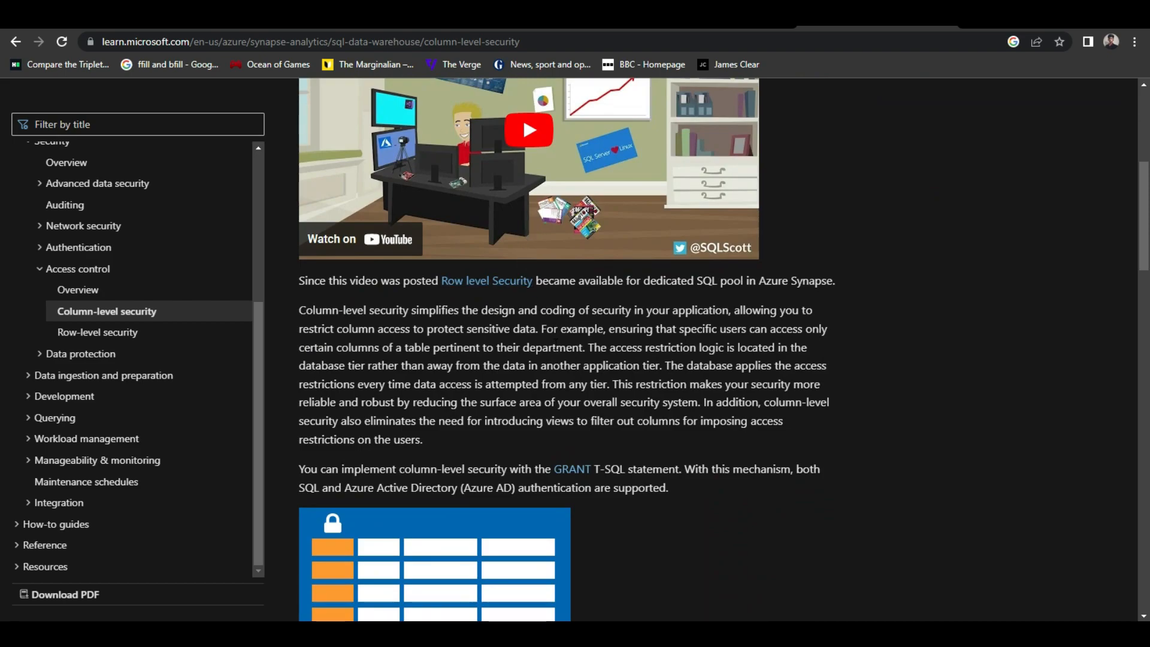
scroll(down, 3)
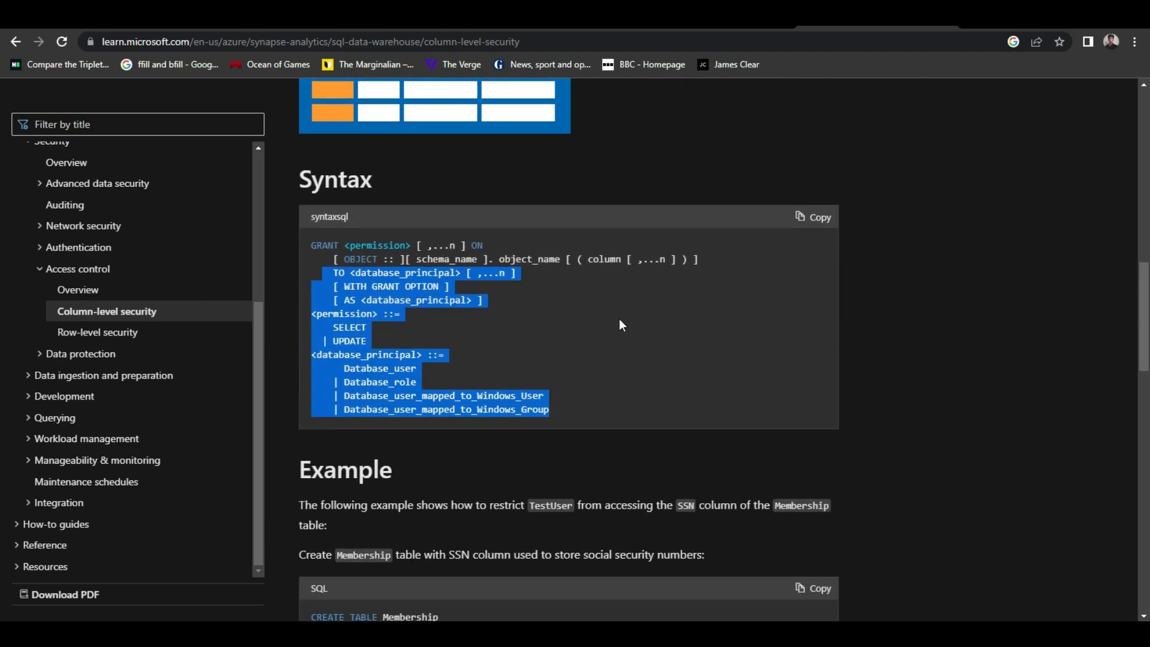
scroll(down, 3)
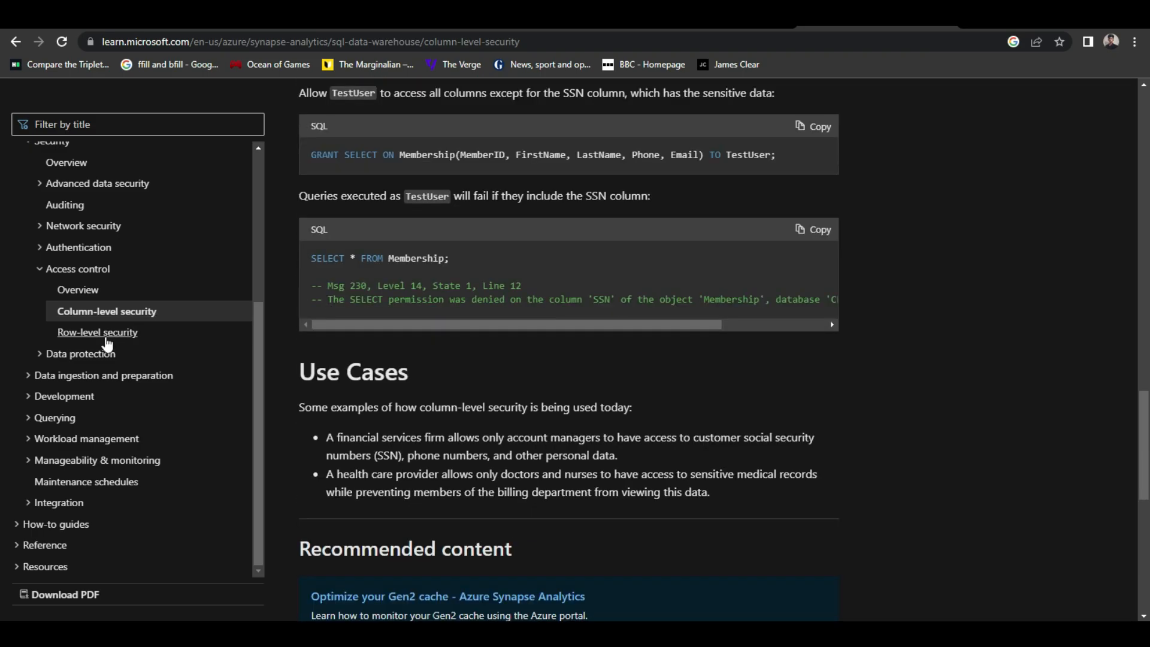
click(98, 332)
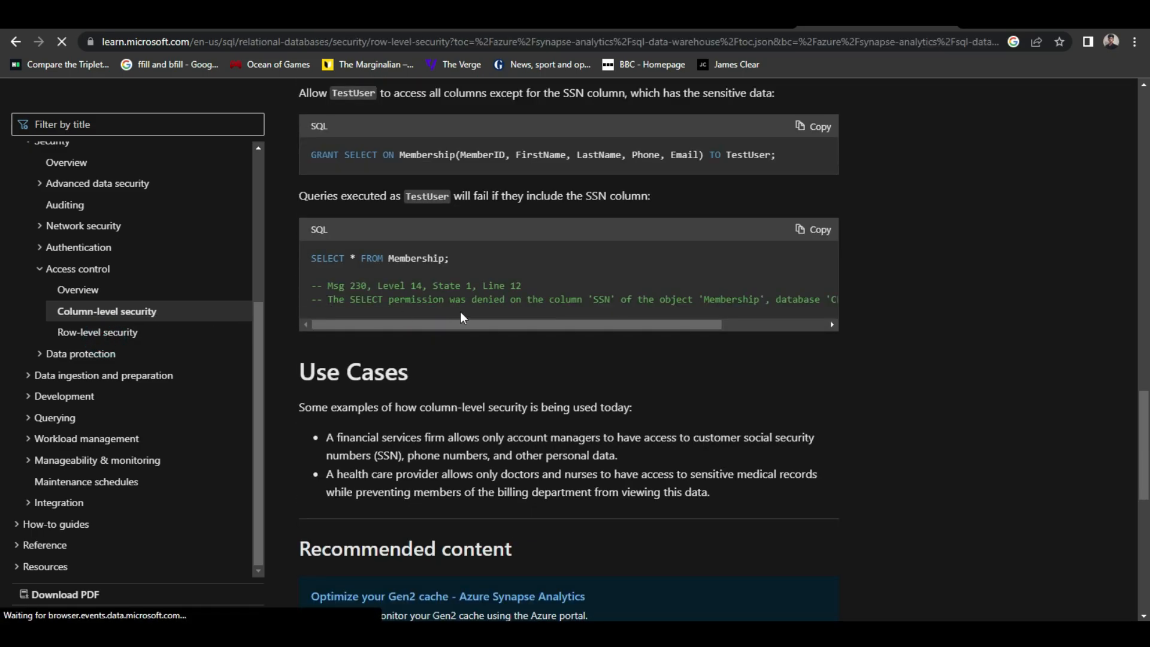
- Skim the Row-level security article down to the sample code and Scenario B
click(97, 331)
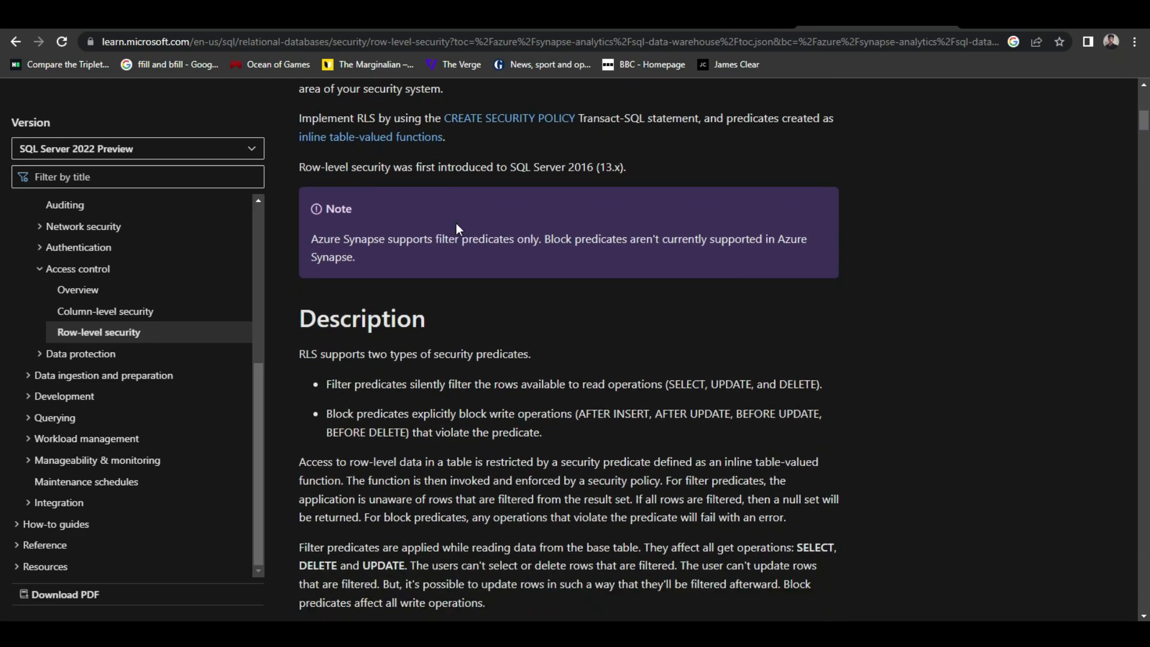
scroll(down, 3)
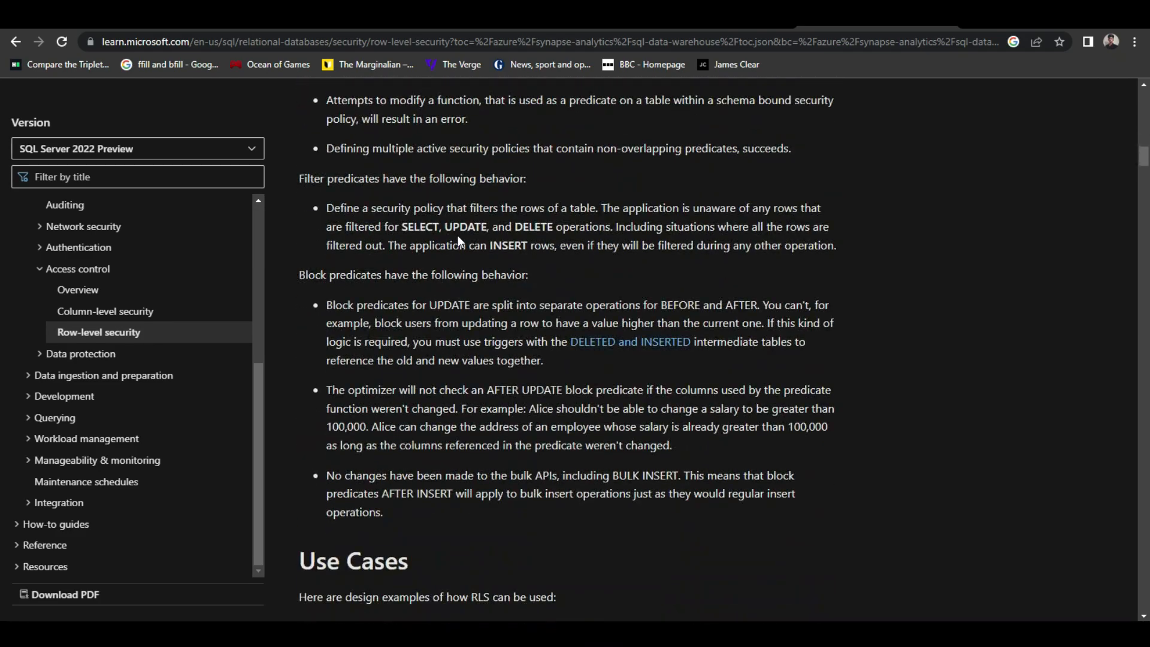
scroll(down, 3)
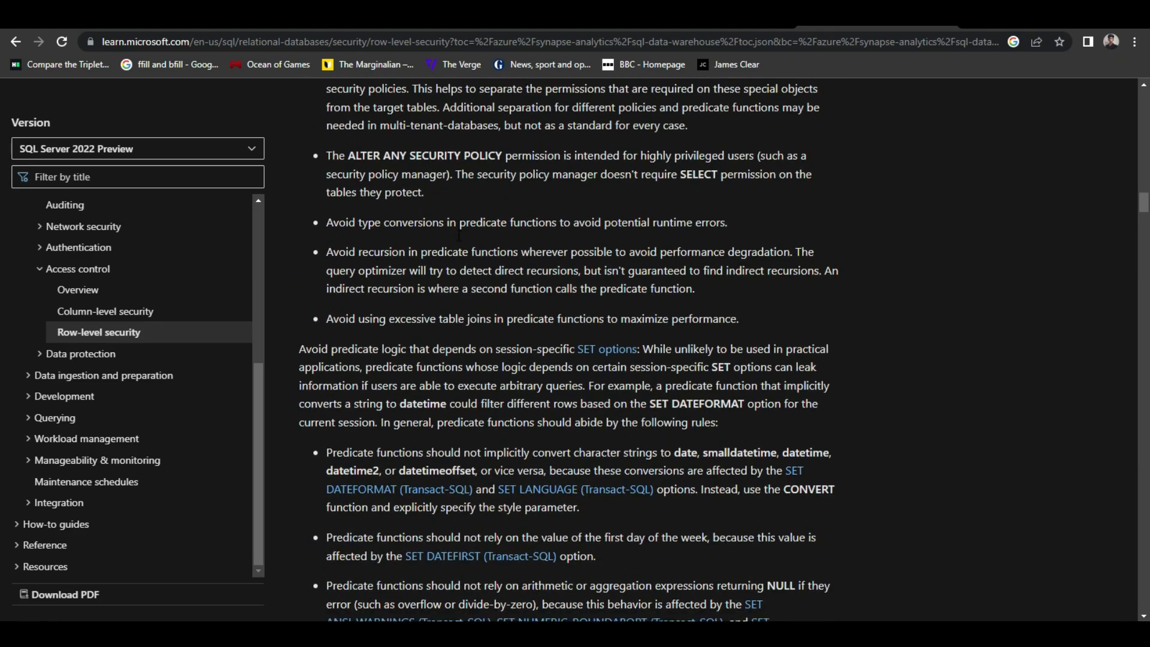
scroll(down, 3)
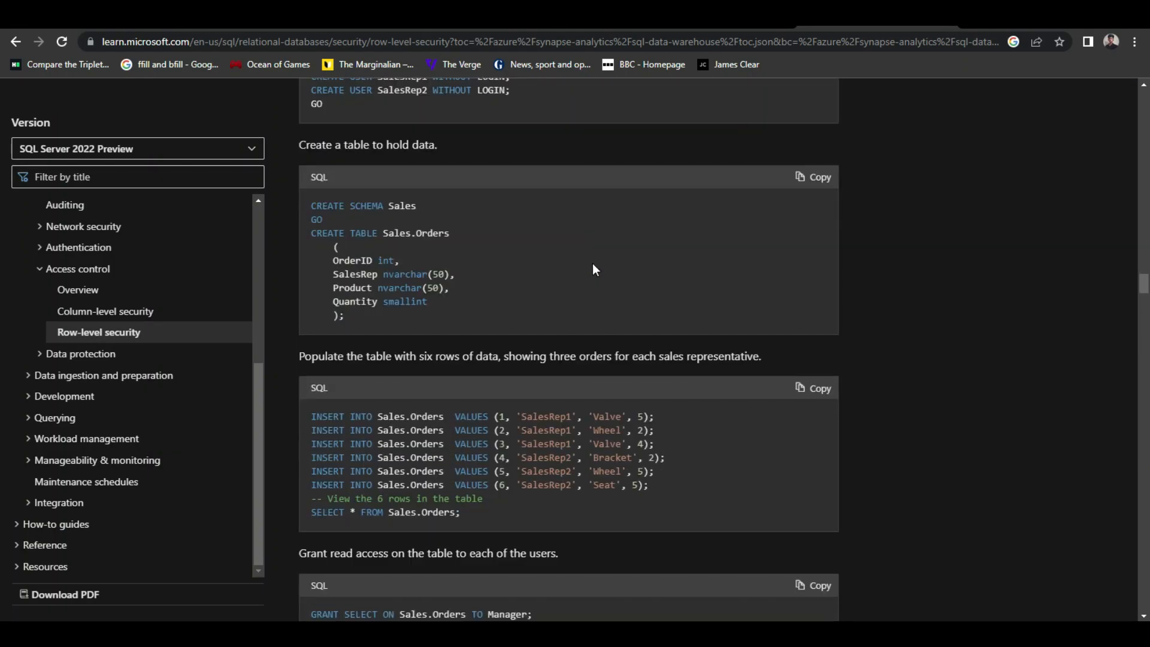
scroll(down, 3)
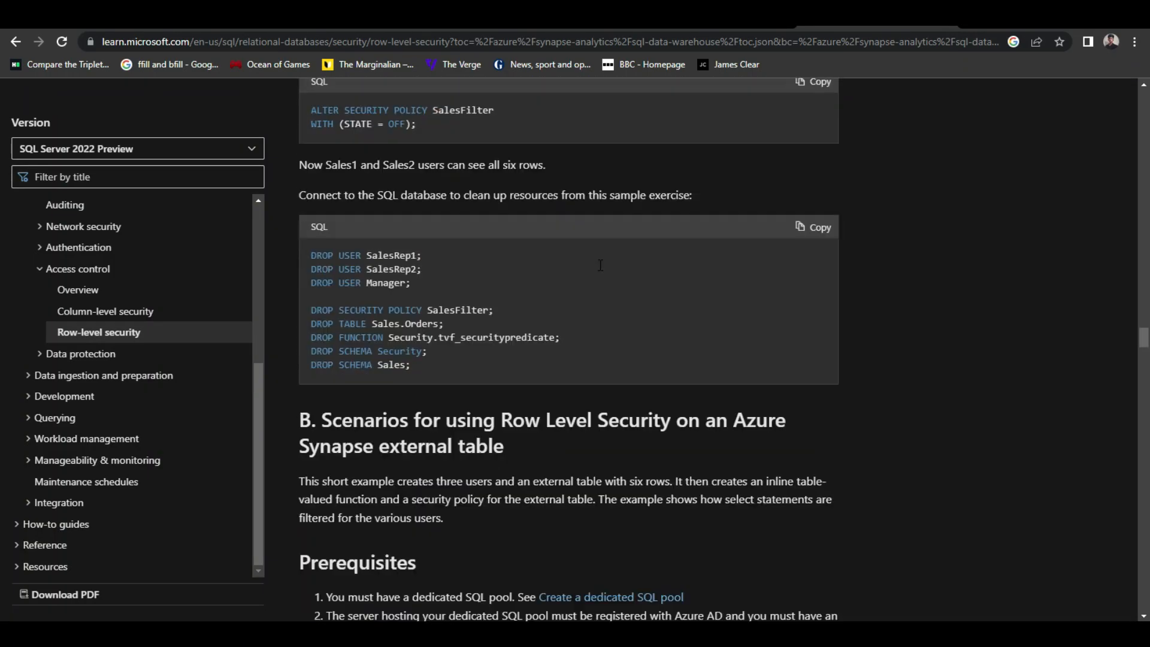
scroll(down, 3)
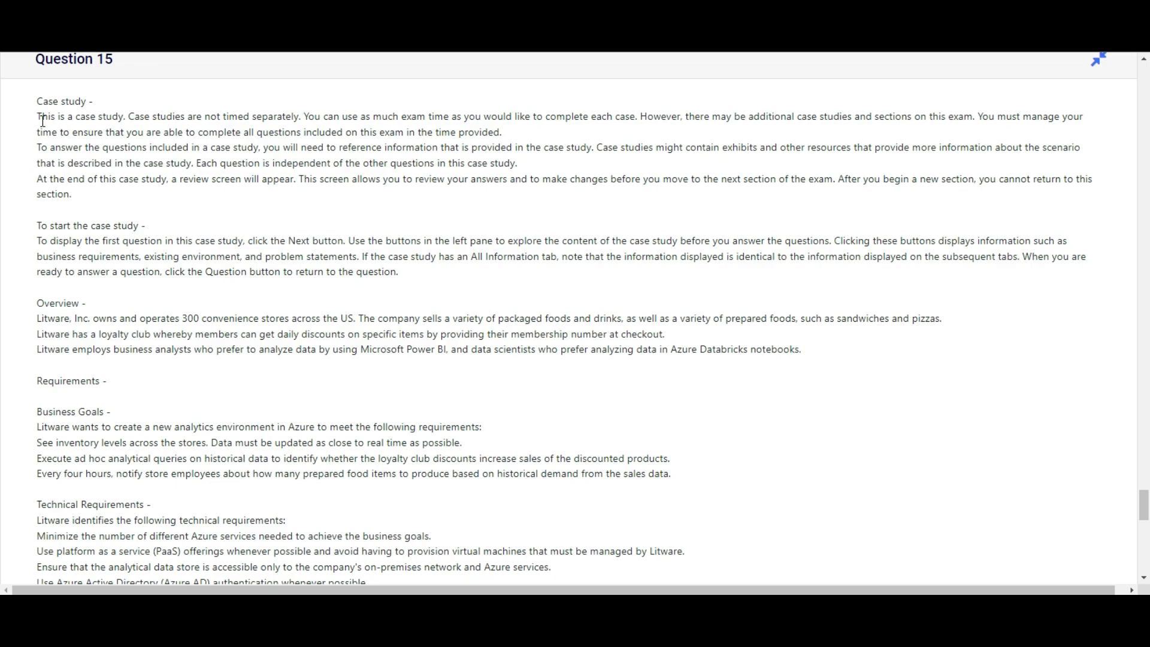
drag(36, 115, 546, 147)
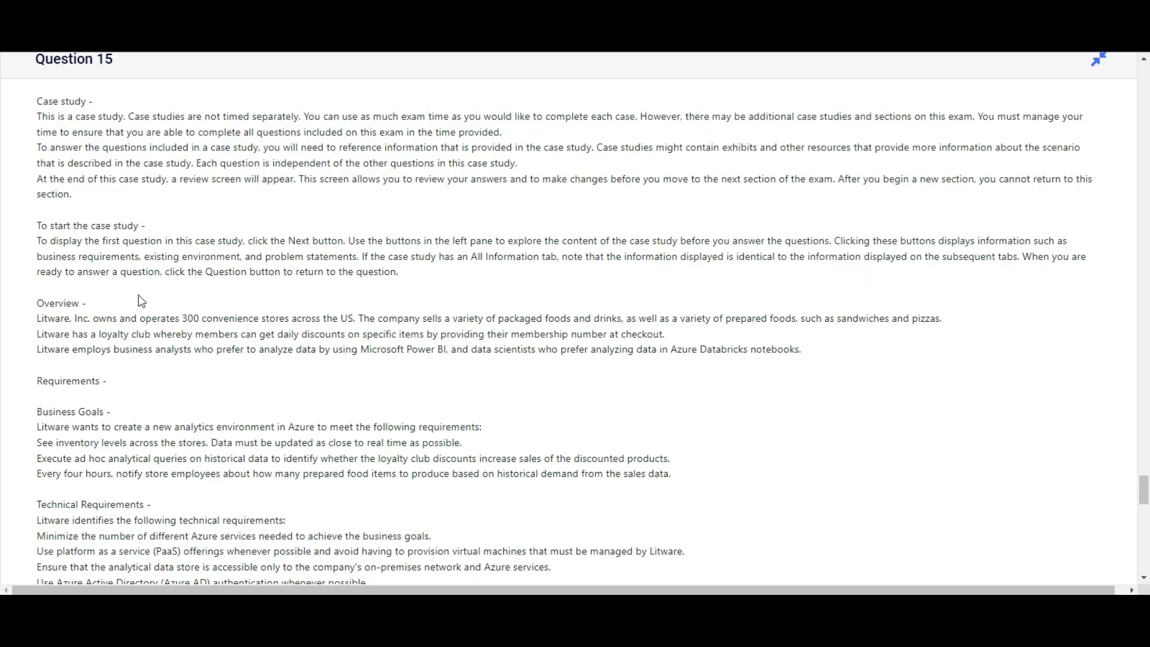
scroll(down, 3)
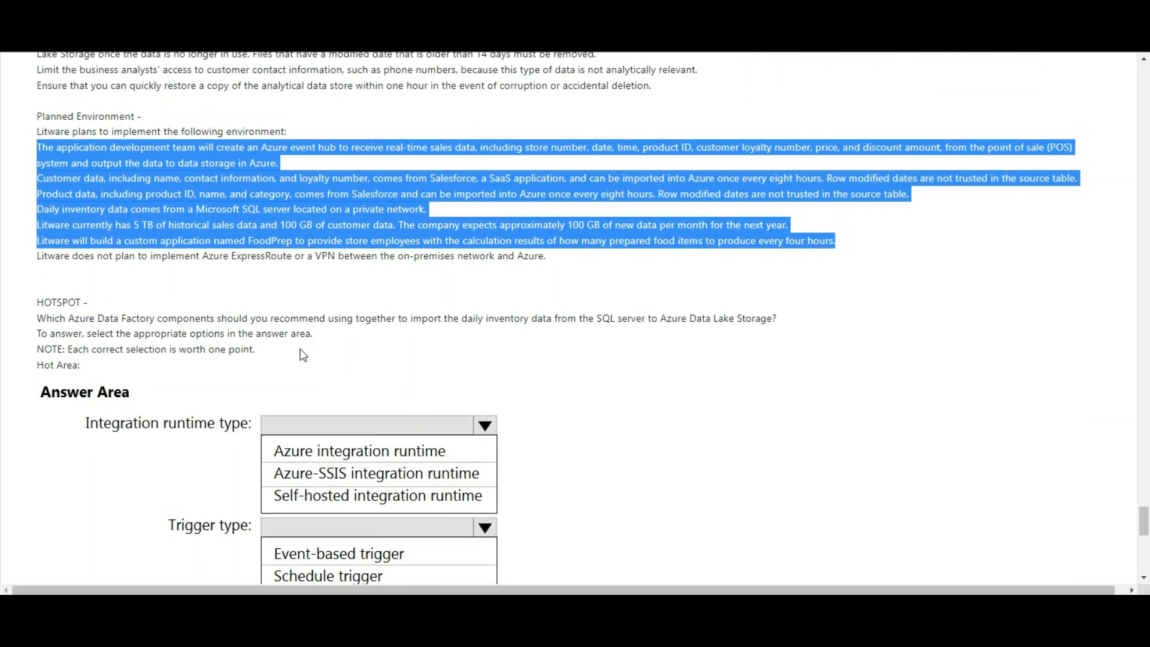
scroll(down, 3)
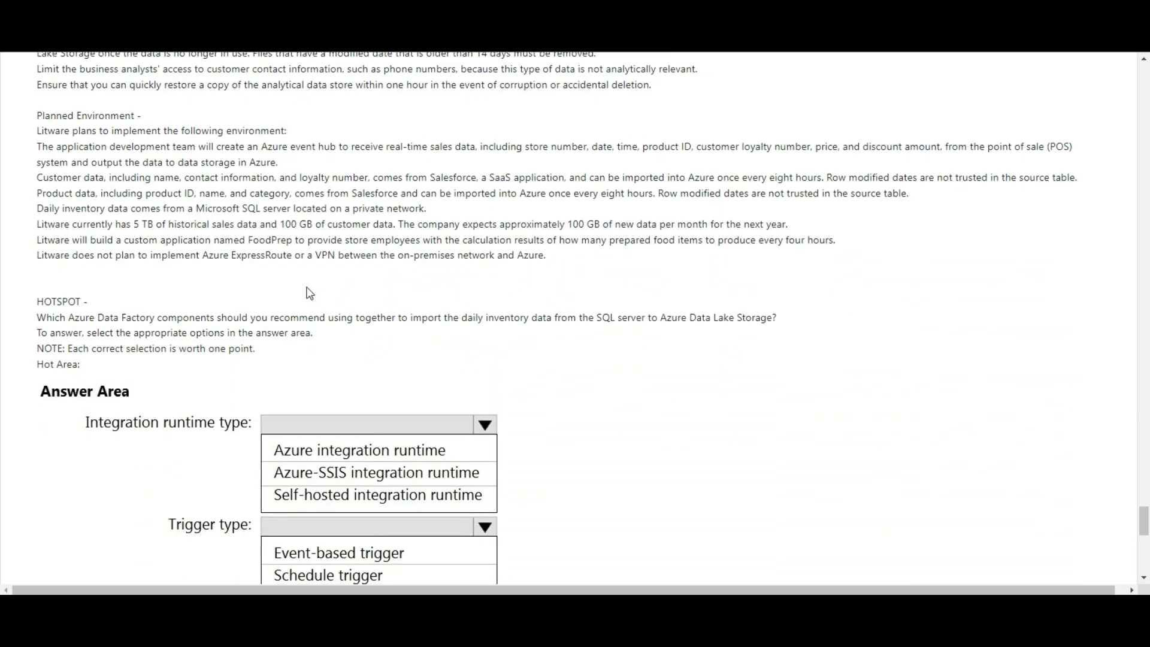
scroll(down, 3)
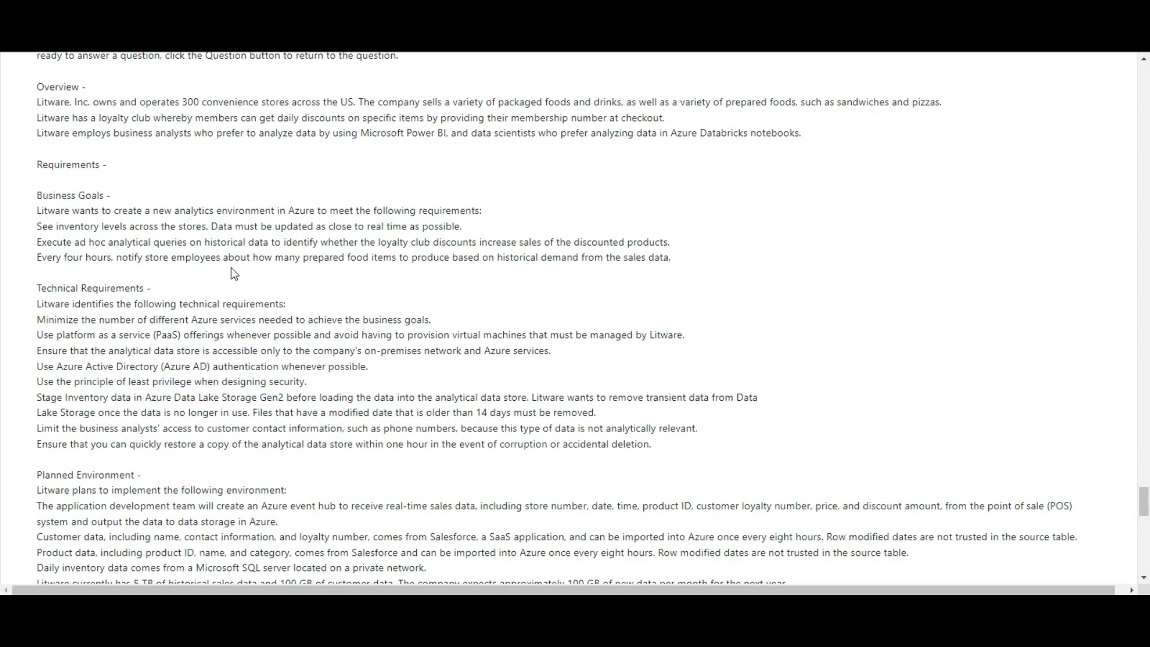
scroll(down, 3)
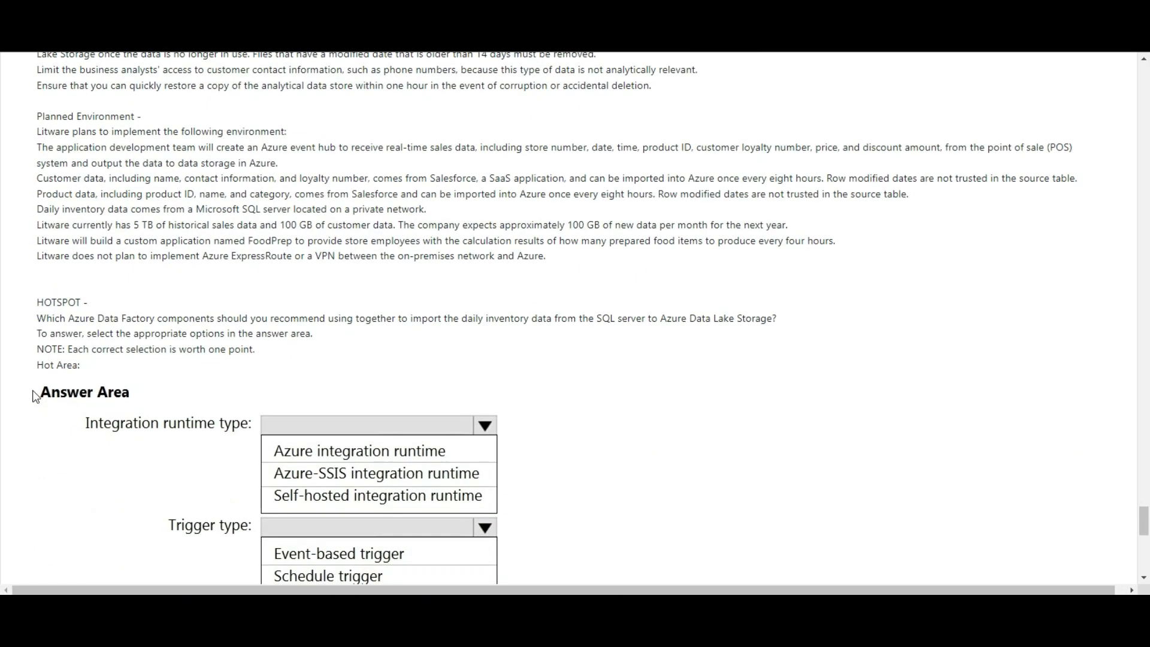